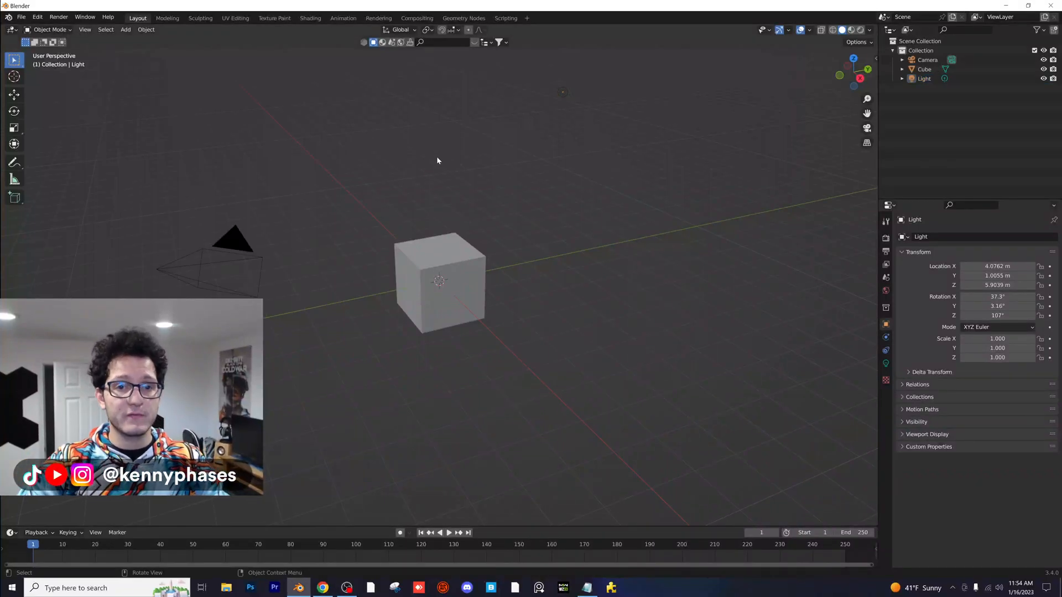
pyautogui.moveTo(456, 145)
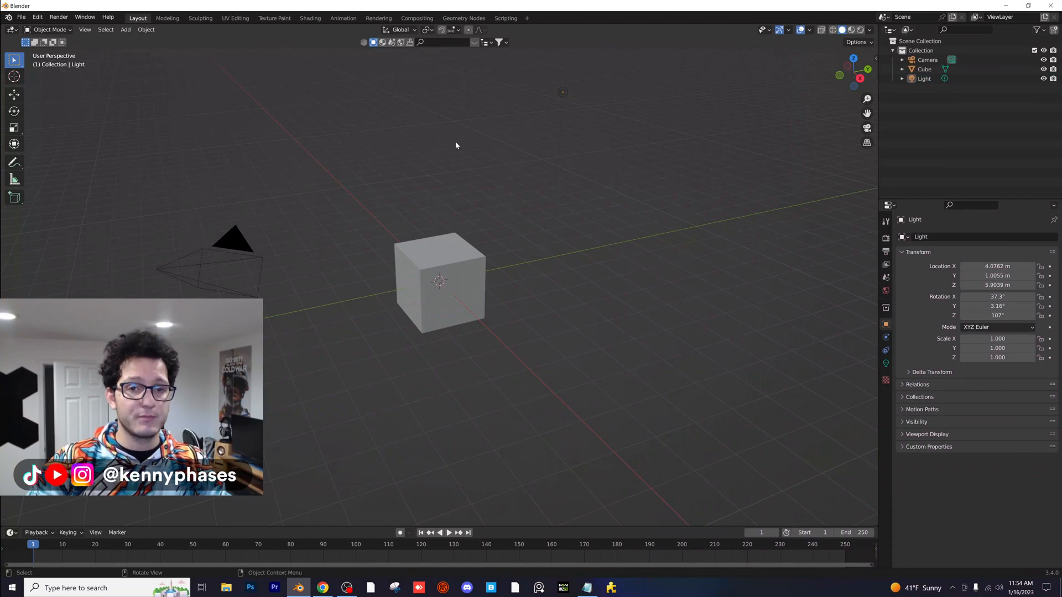
pyautogui.moveTo(526, 113)
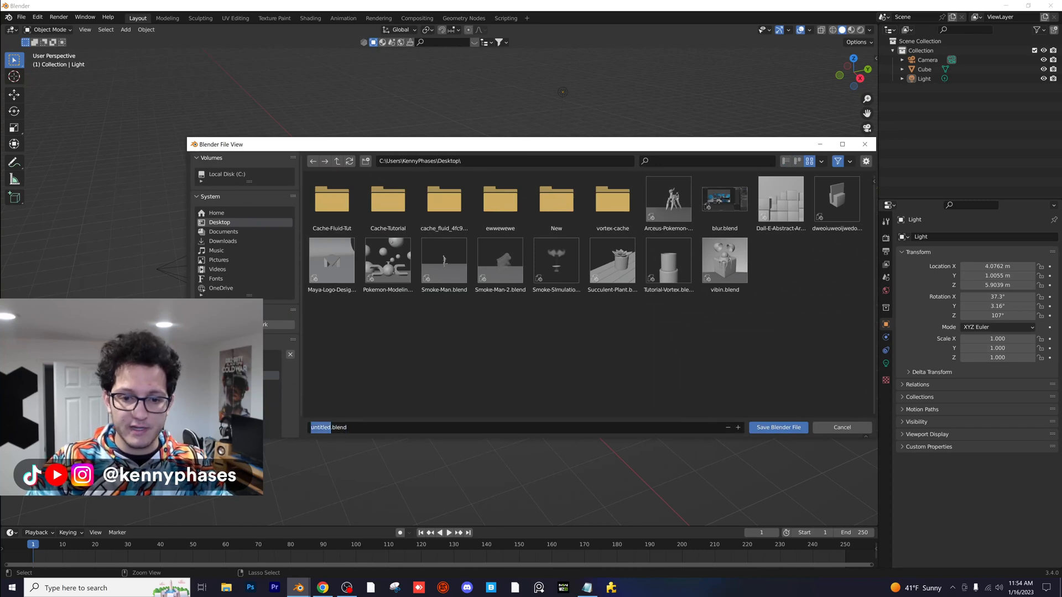
# Save the scene to the Desktop as Subsurface-Material.blend
pyautogui.write('Subsurface-Ma')
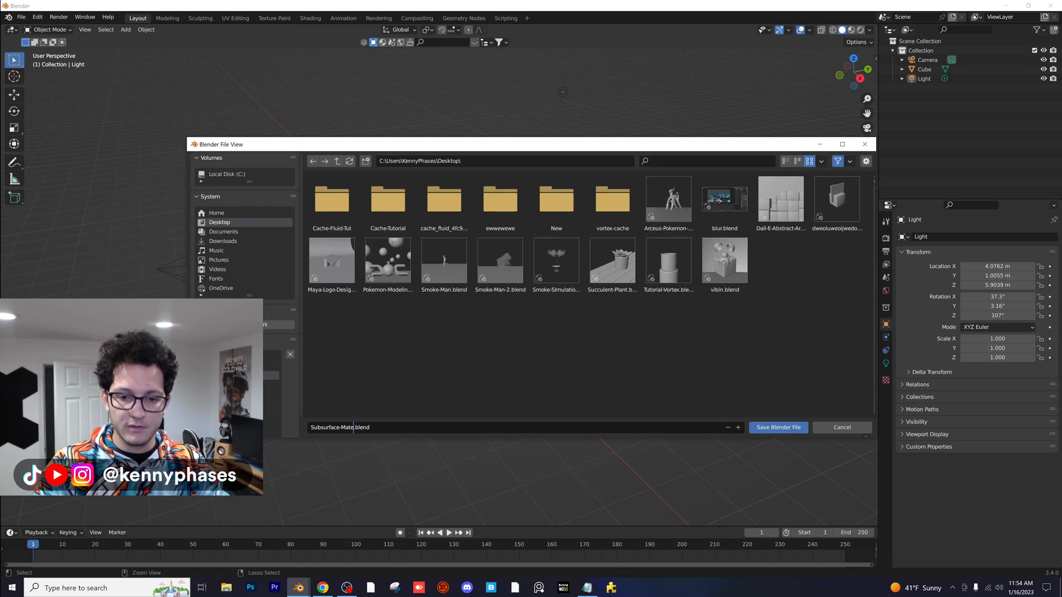
pyautogui.click(778, 427)
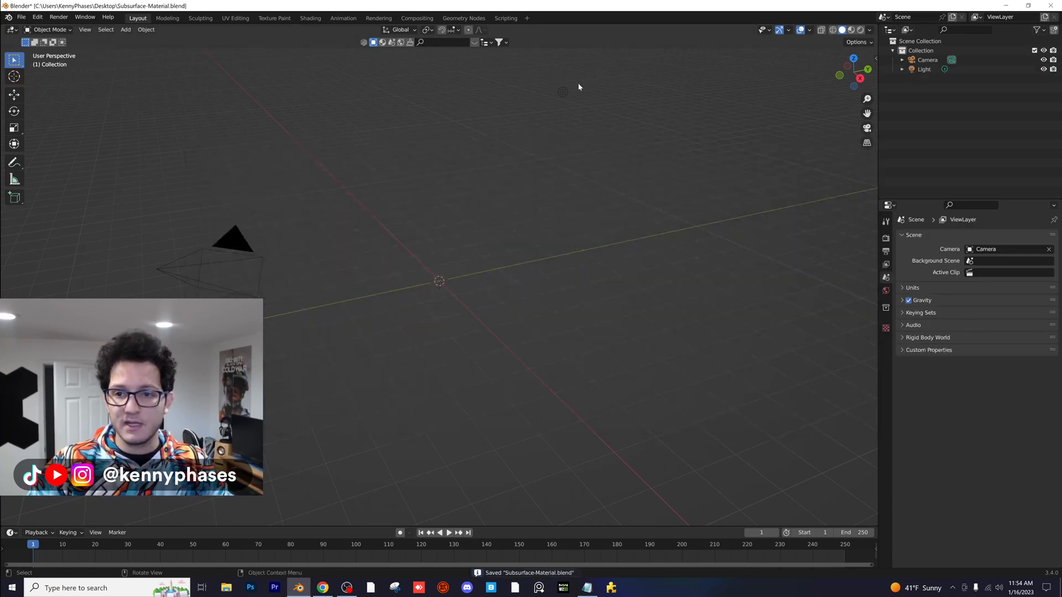
# Add a Suzanne monkey mesh and set the camera's X rotation to 90°
pyautogui.click(125, 28)
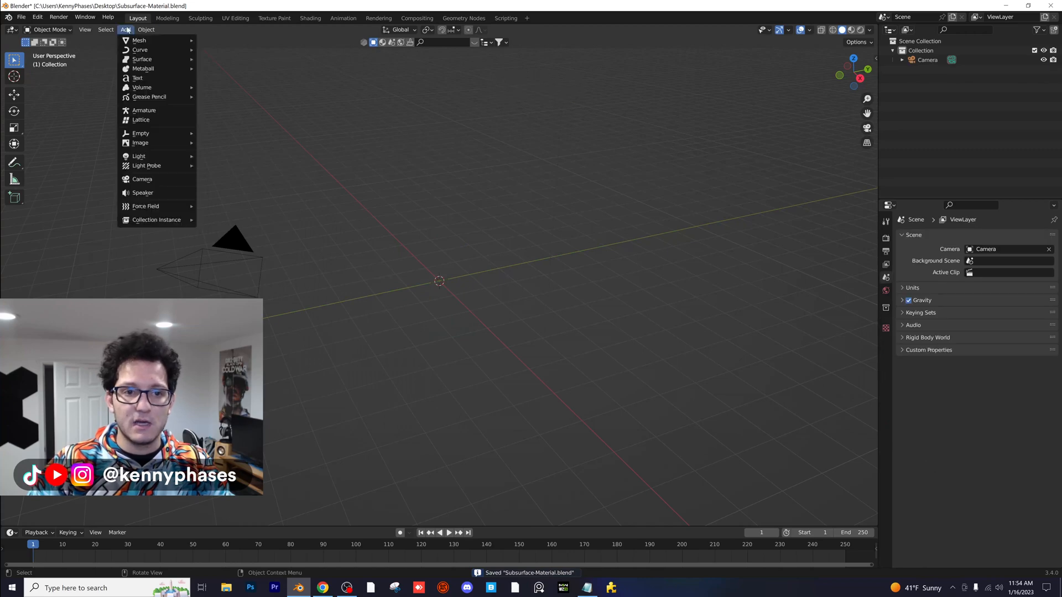
pyautogui.click(138, 40)
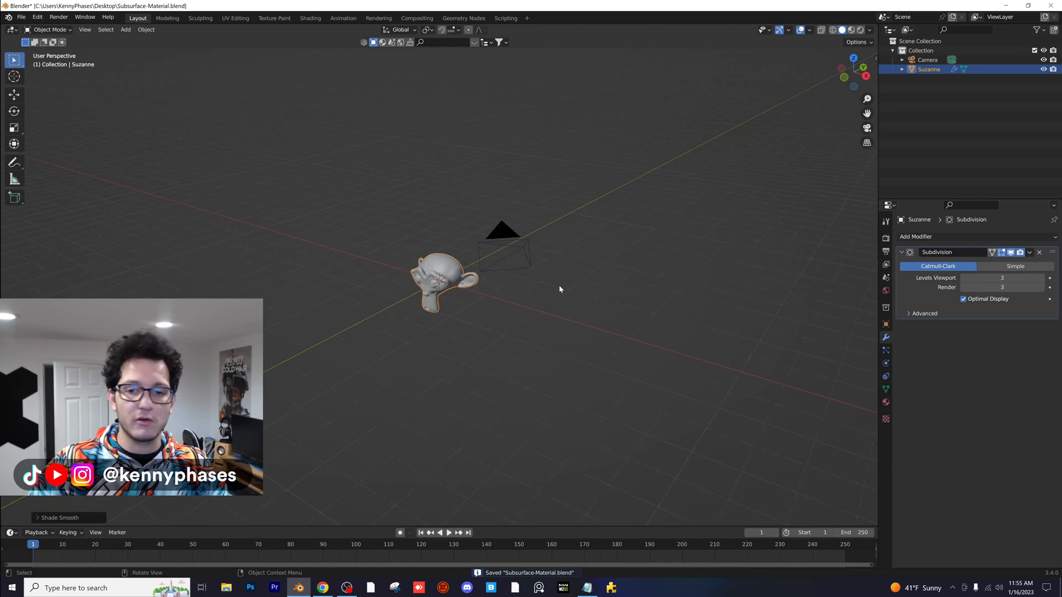
pyautogui.click(501, 233)
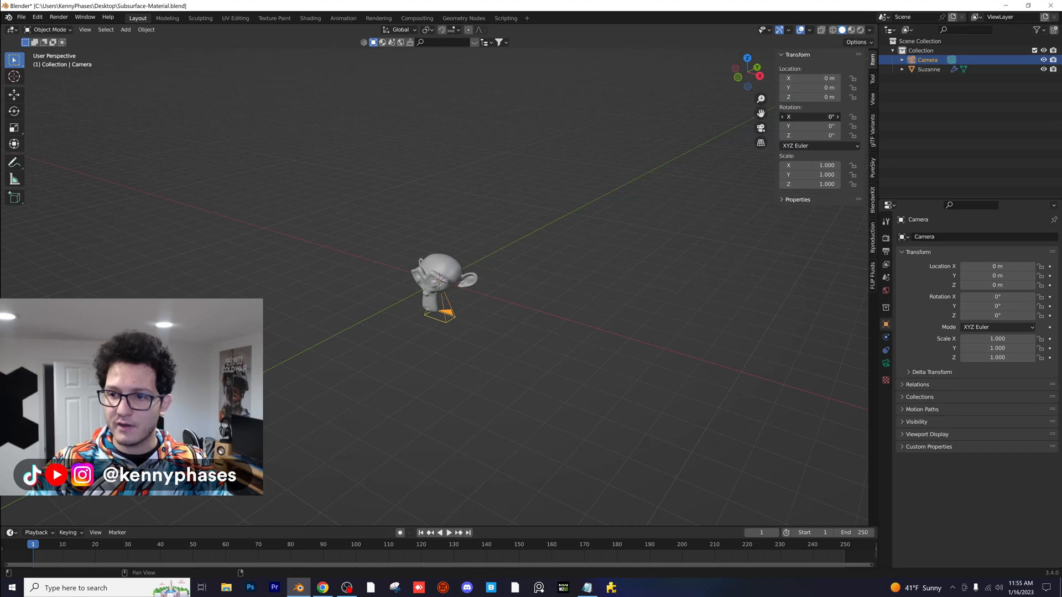
pyautogui.write('90')
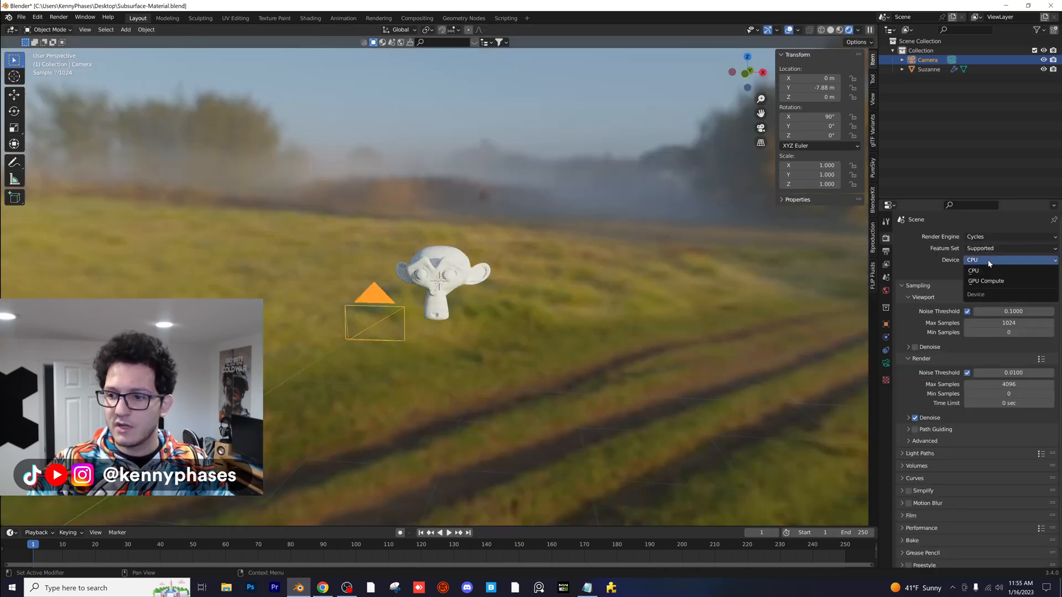
# Set the Cycles render device to GPU Compute
pyautogui.click(985, 280)
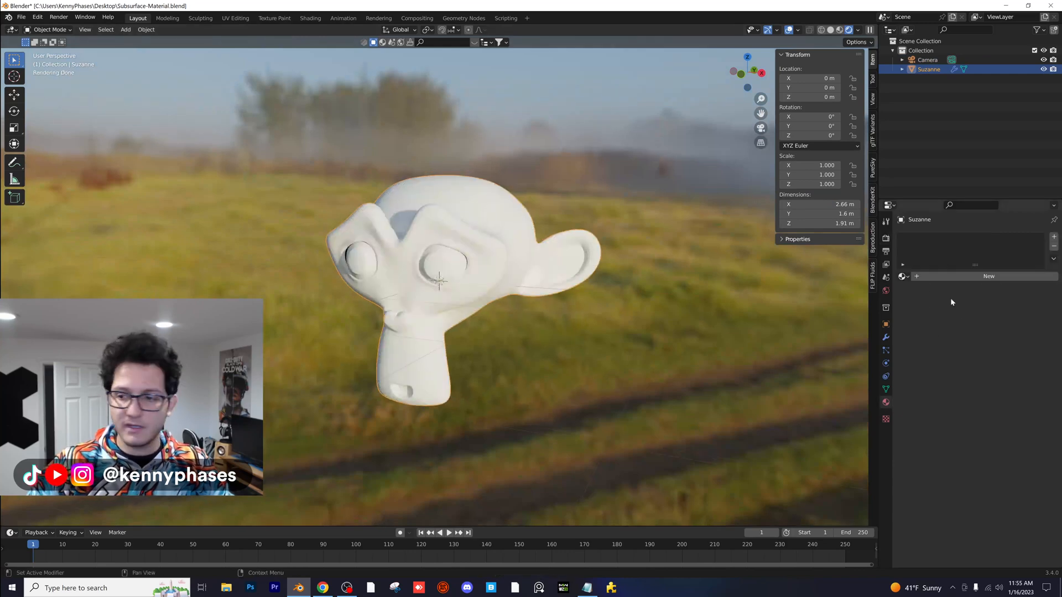
# Create a new Principled BSDF material for Suzanne with Subsurface 1.0
pyautogui.click(988, 275)
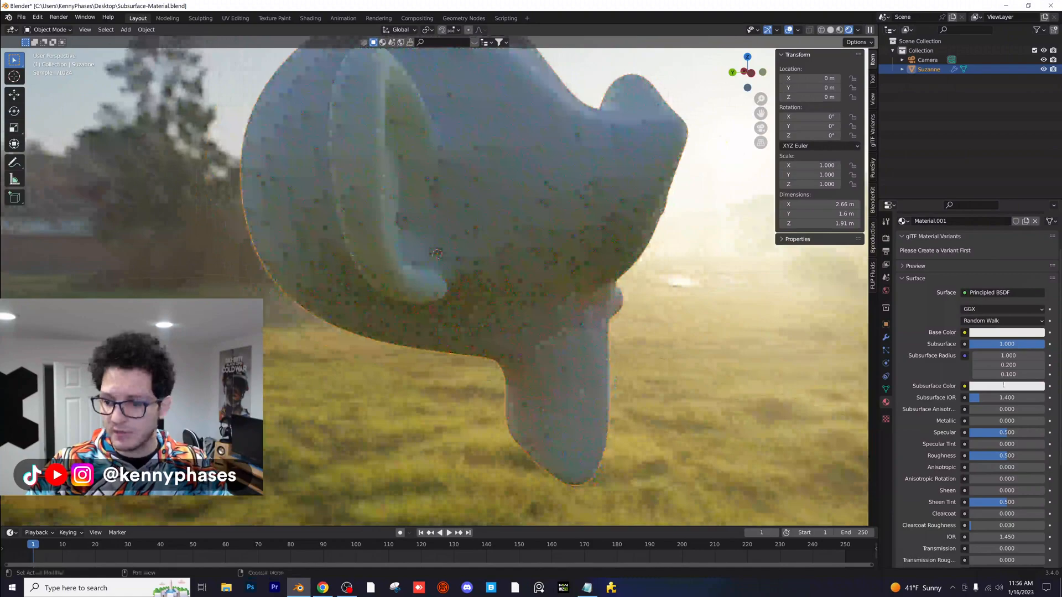
# Pick a bright cyan subsurface colour with radius 0, 1, 0
pyautogui.click(1005, 385)
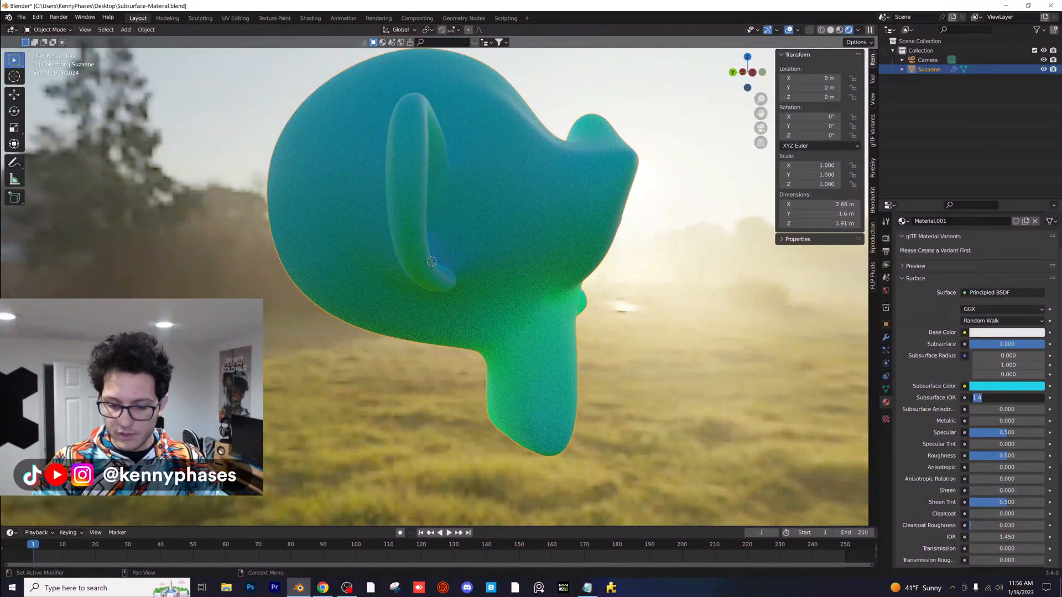
# Set Suzanne's subsurface IOR to 1.25
pyautogui.write('1.00')
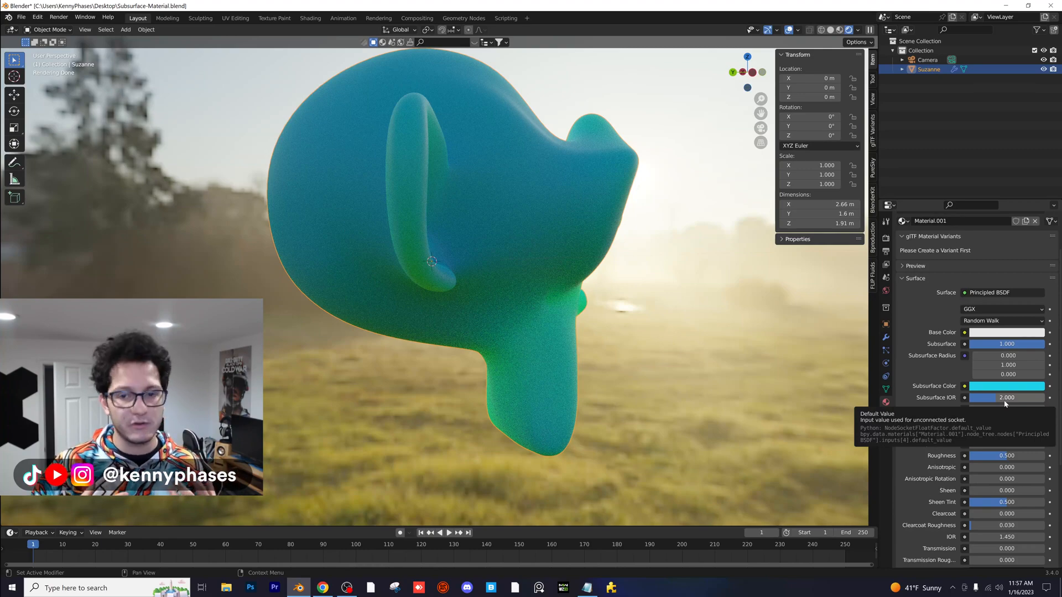
pyautogui.write('1.250')
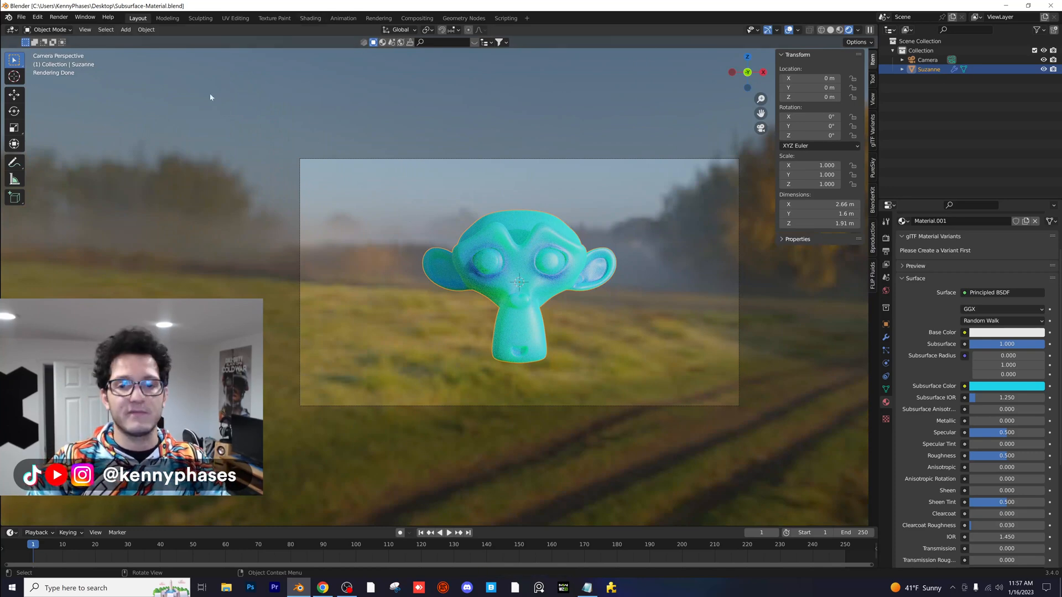
# In the Shading workspace's World node tree, add a Texture Coordinate node
pyautogui.click(309, 18)
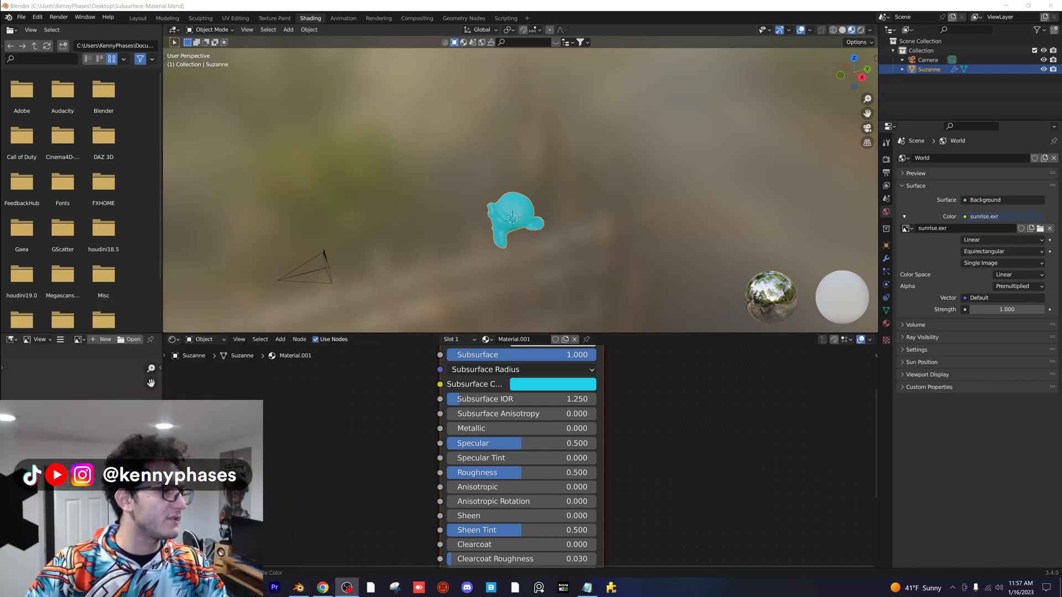
pyautogui.click(203, 340)
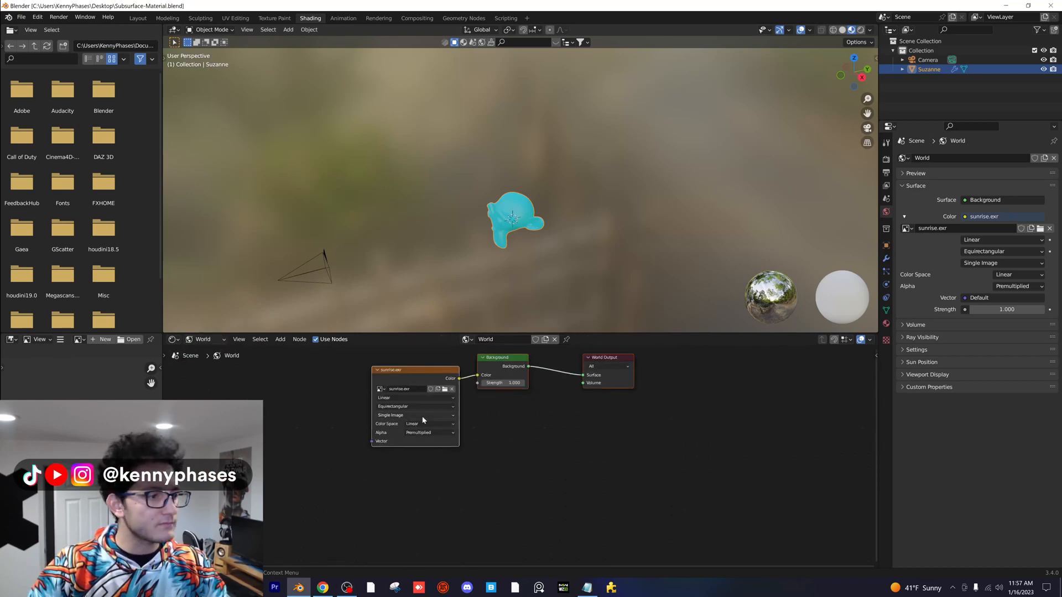
pyautogui.click(280, 340)
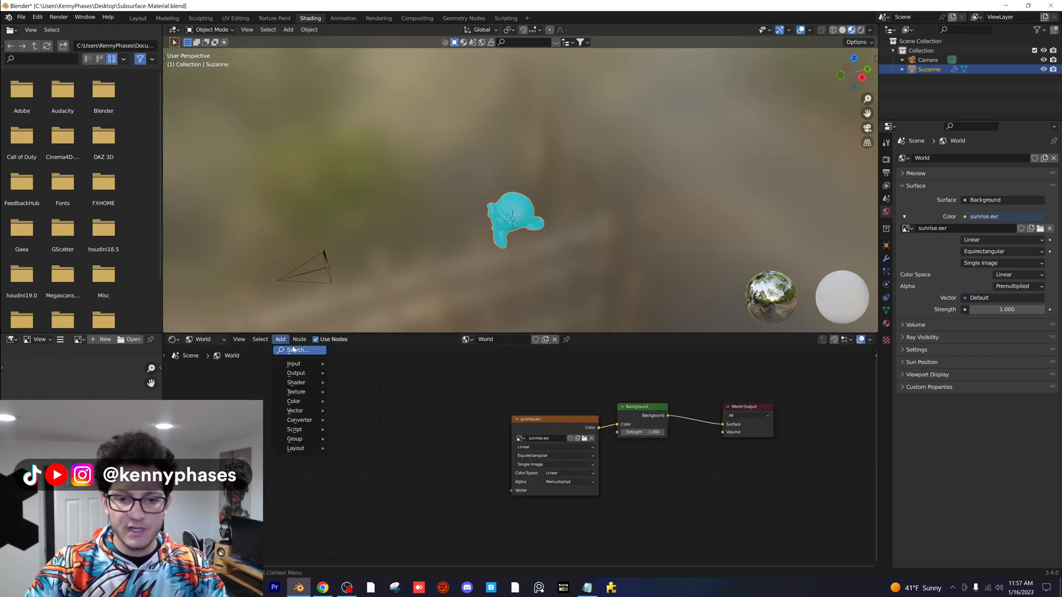
pyautogui.write('texture coo')
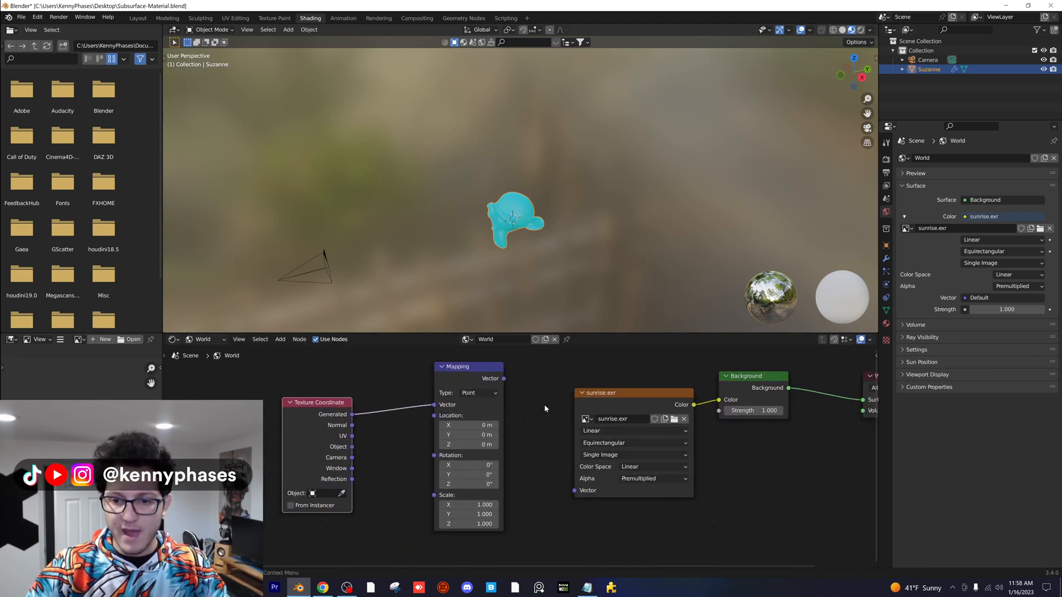
# Connect the Mapping vector into the sunrise environment texture, rotated -139° around Z
pyautogui.moveTo(503, 379); pyautogui.dragTo(578, 490)
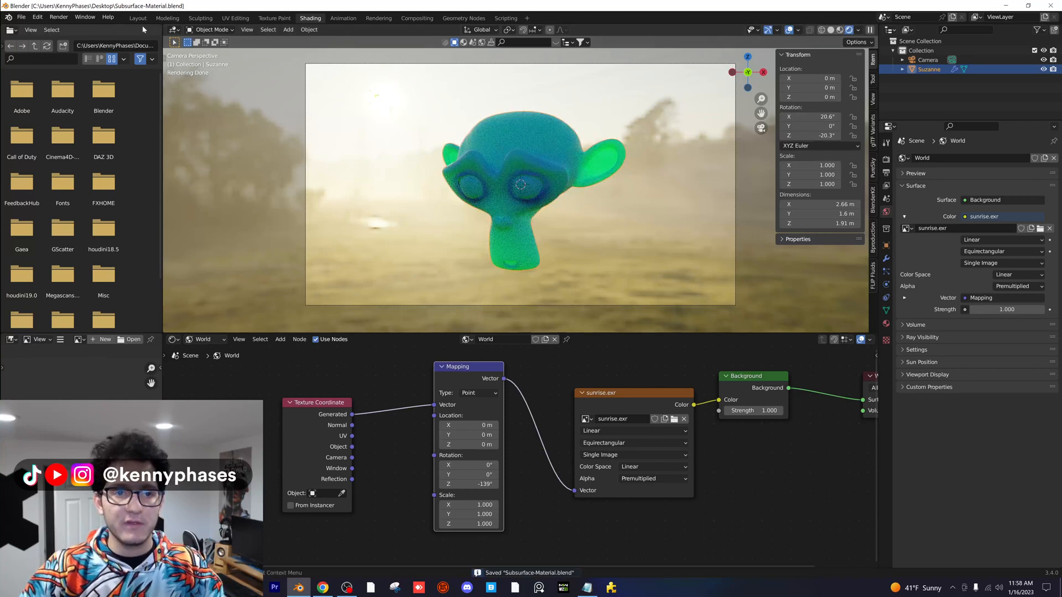
pyautogui.click(137, 18)
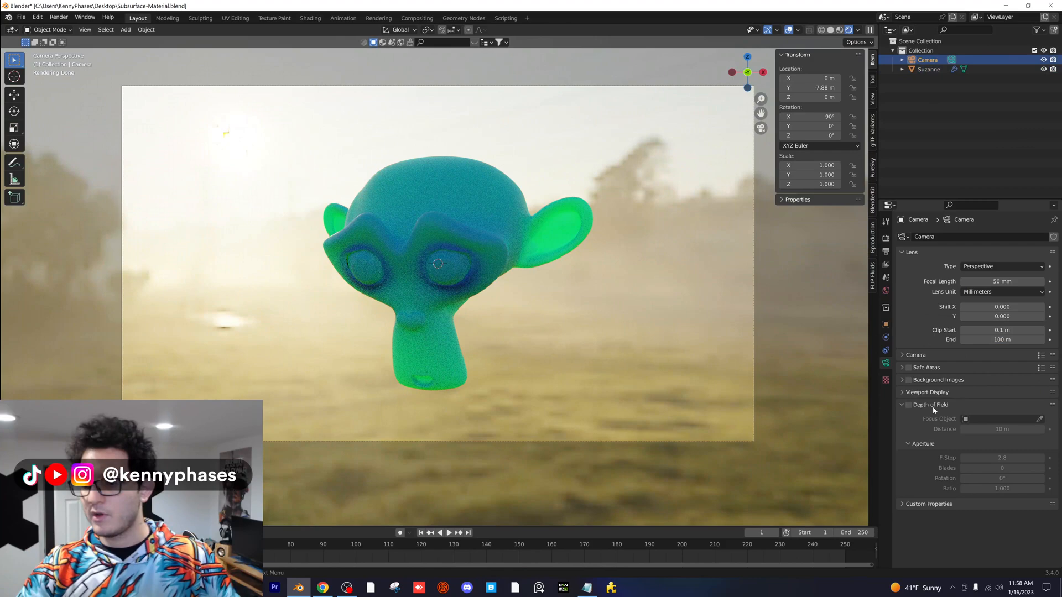
# Enable camera depth of field focused on Suzanne with f-stop 0.5
pyautogui.click(909, 405)
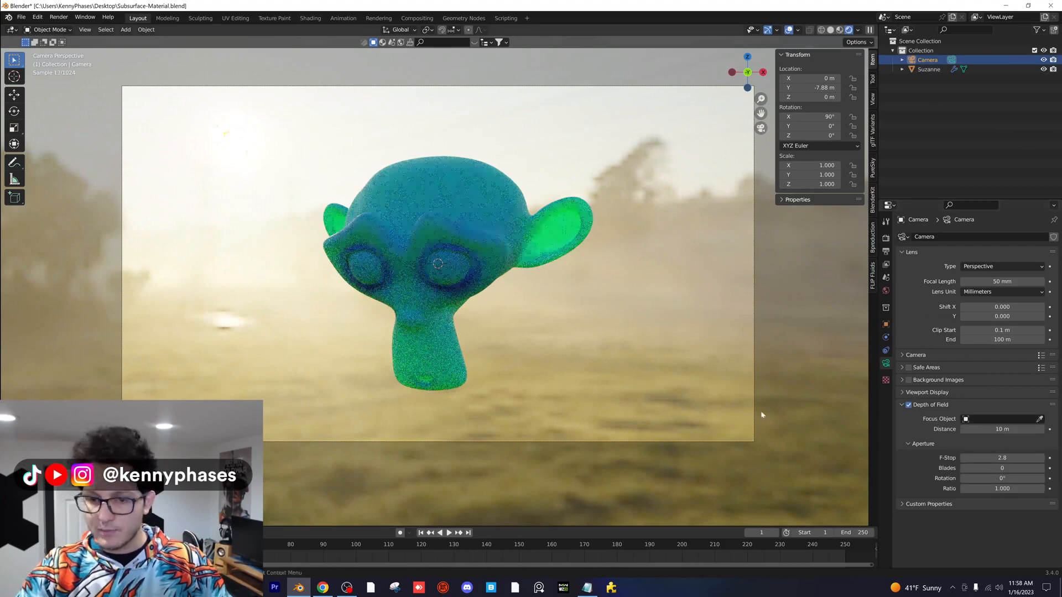
pyautogui.moveTo(437, 231)
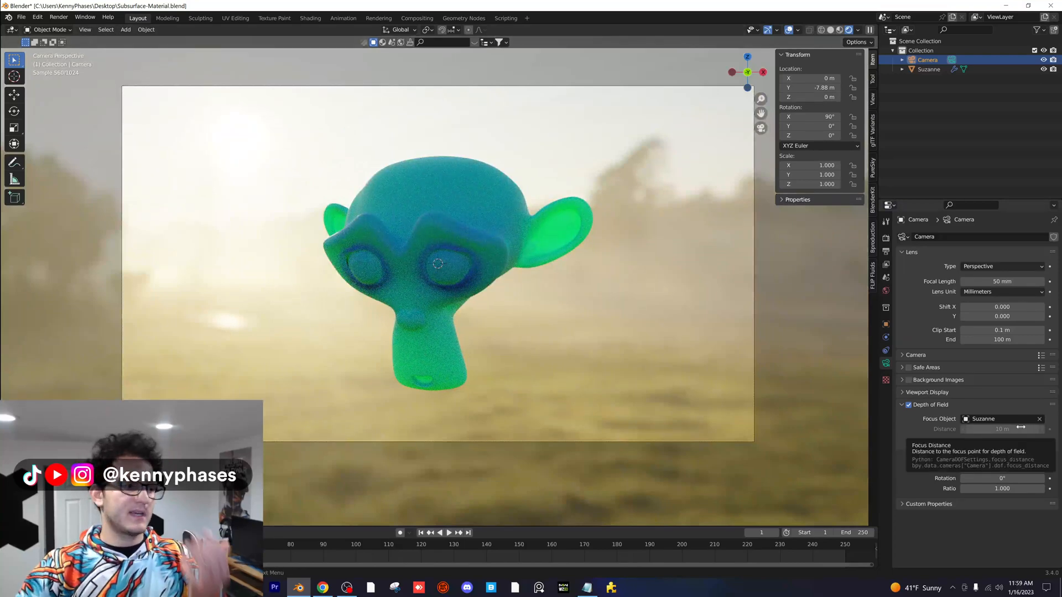
pyautogui.click(923, 444)
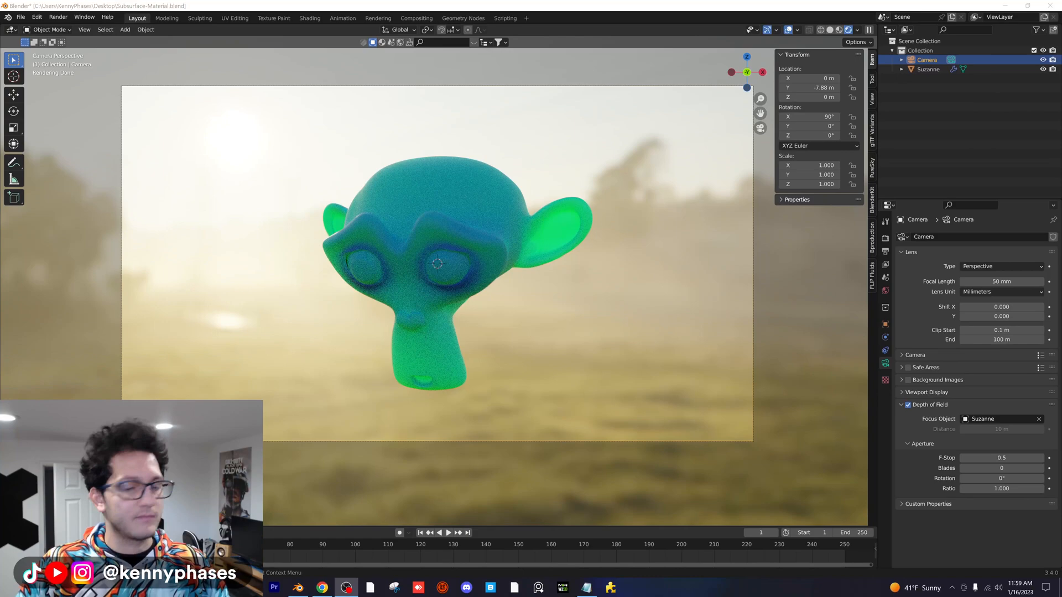
pyautogui.click(902, 405)
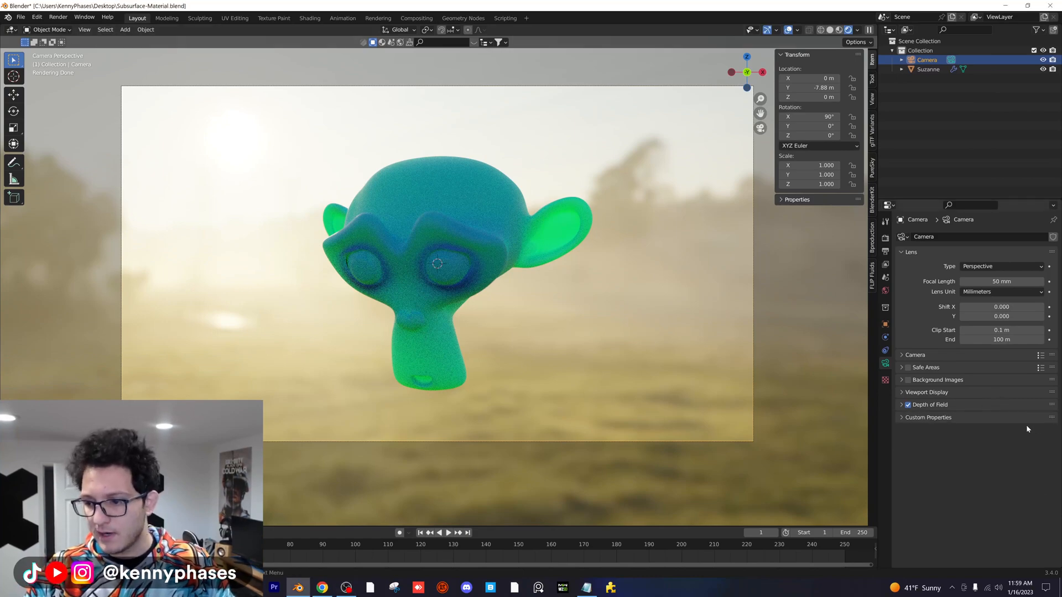
# Set the camera's focus distance to about 7.8 m with f-stop 0.2
pyautogui.click(932, 405)
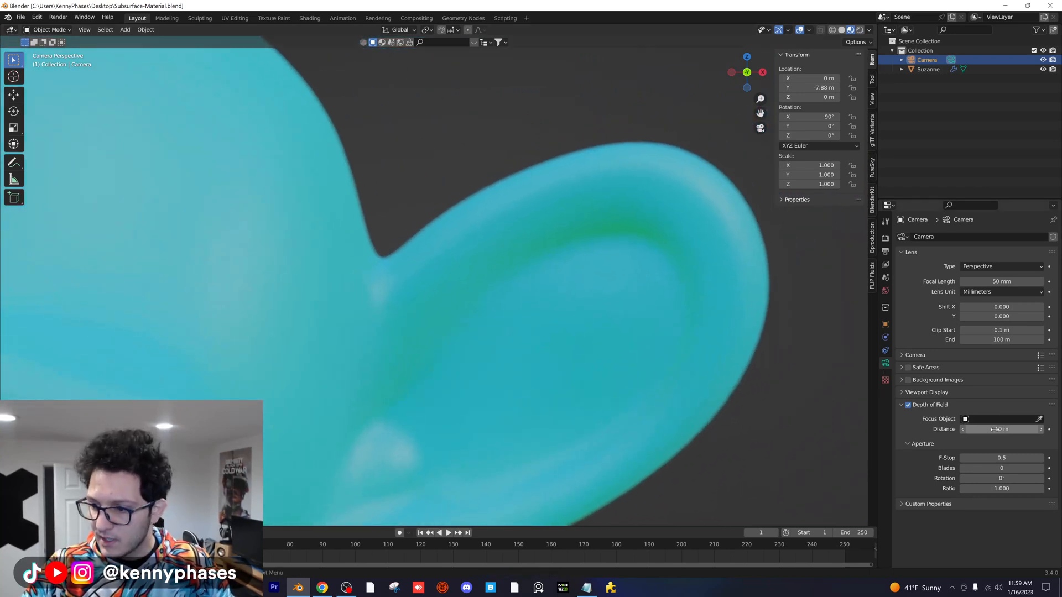
pyautogui.moveTo(1001, 430); pyautogui.dragTo(1030, 429)
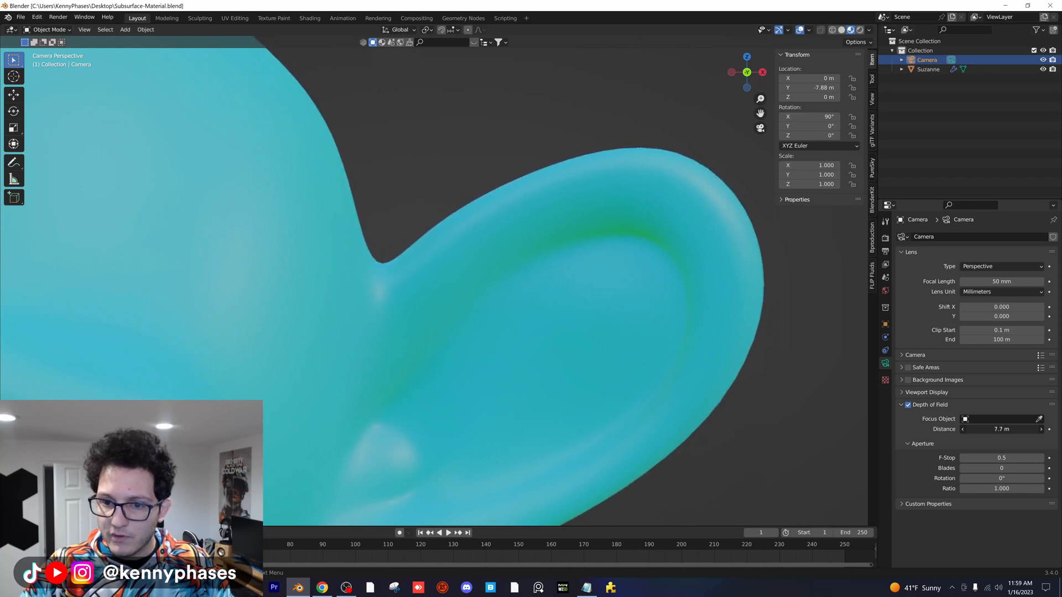
pyautogui.moveTo(1001, 429); pyautogui.dragTo(1015, 429)
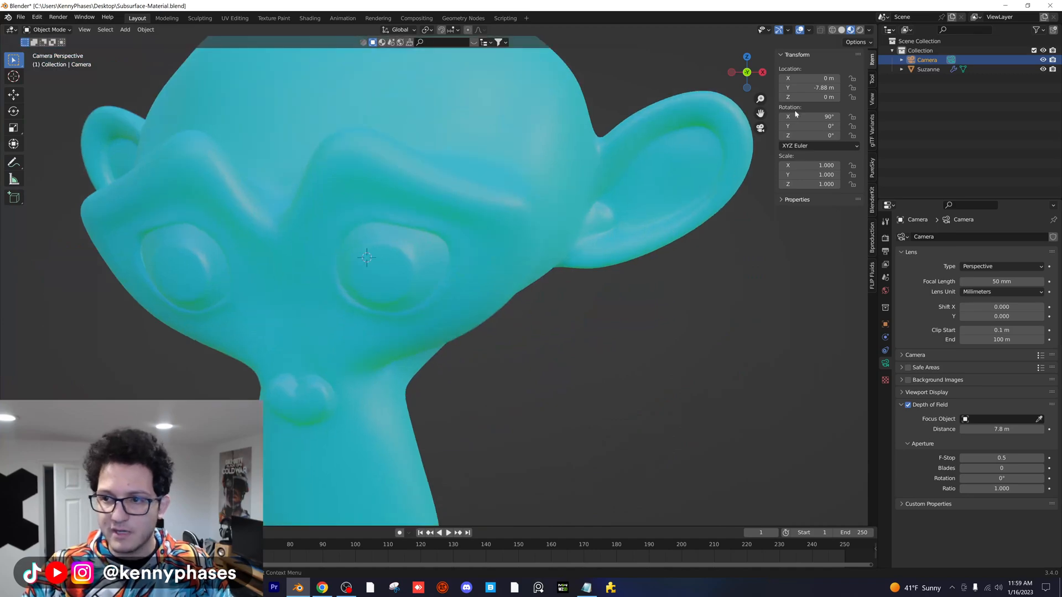
pyautogui.click(853, 29)
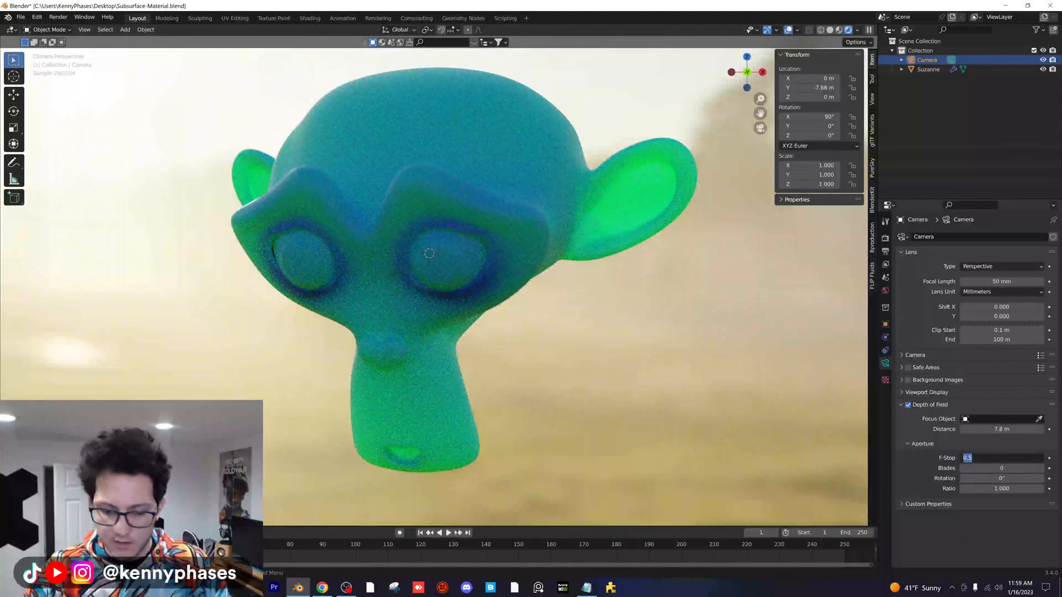
pyautogui.write('0.2')
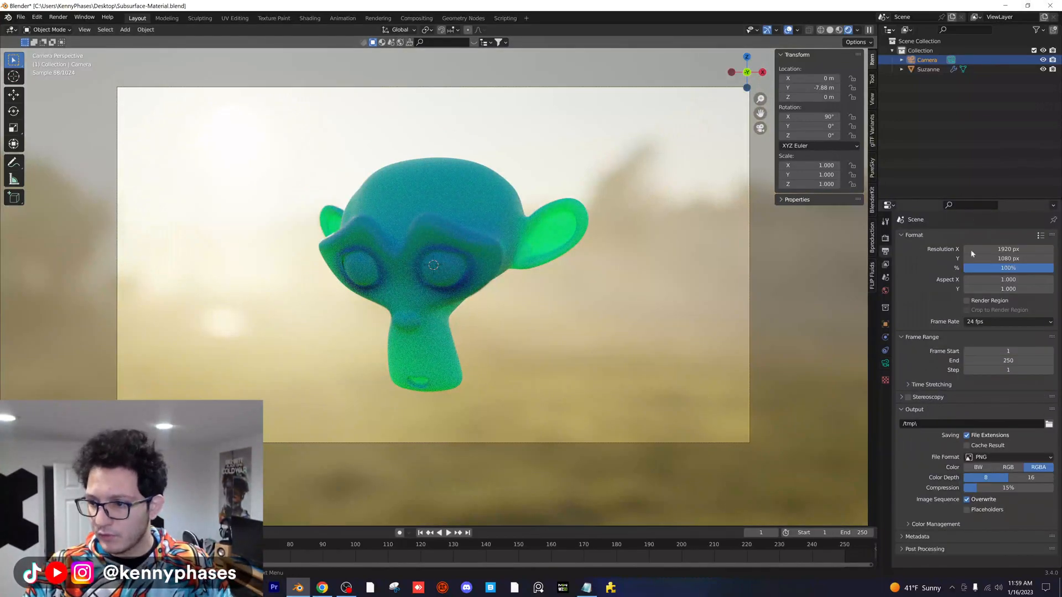
# Set Resolution X to 1080 and Y to 1920 for a portrait output frame
pyautogui.write('1080')
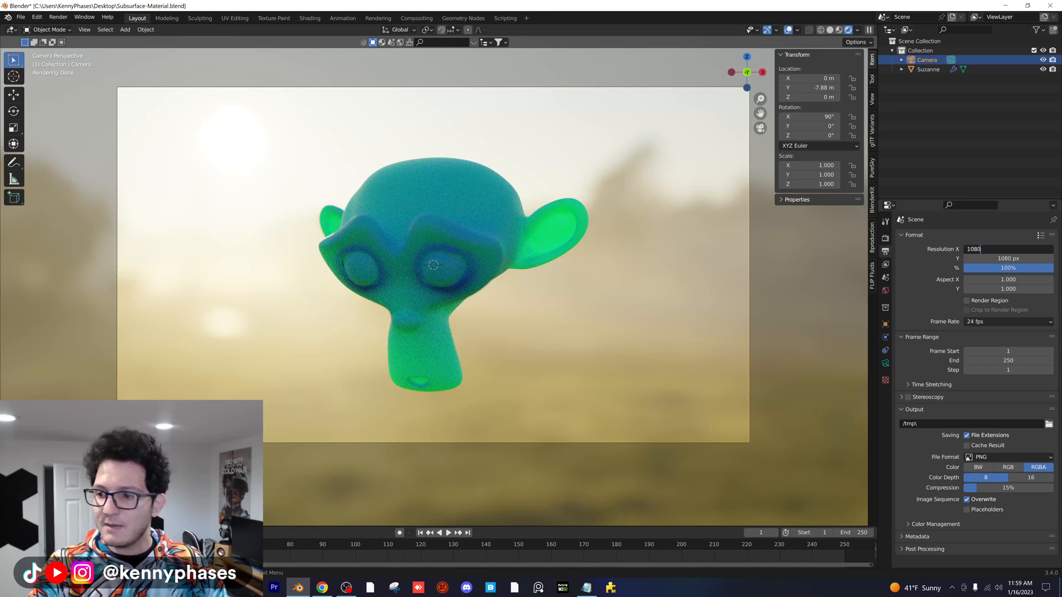
pyautogui.write('1920')
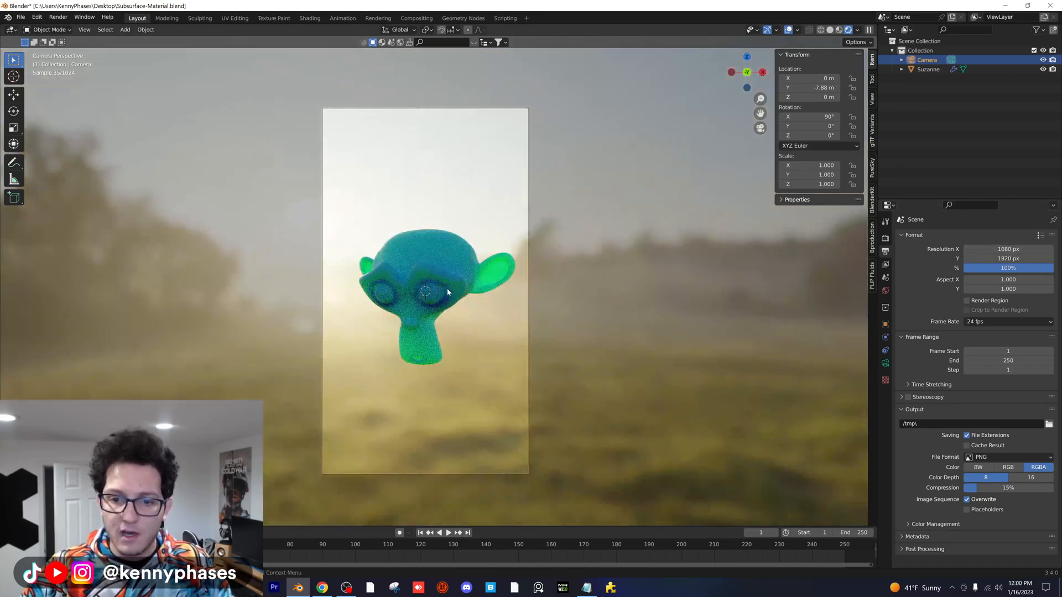
pyautogui.click(125, 28)
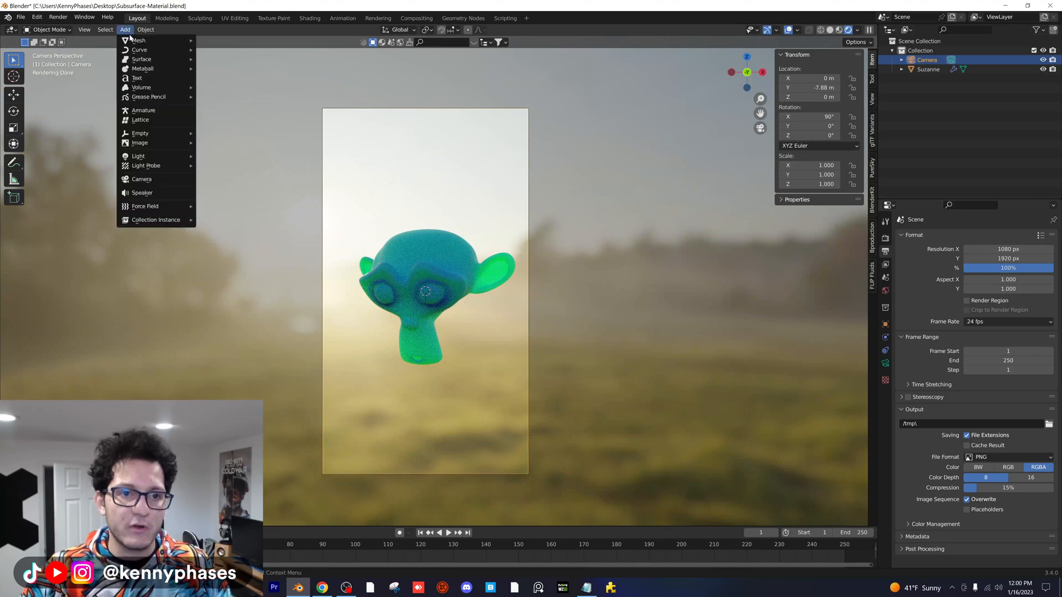
# Add a mesh plane, scale it up and place it below Suzanne as a floor
pyautogui.click(138, 40)
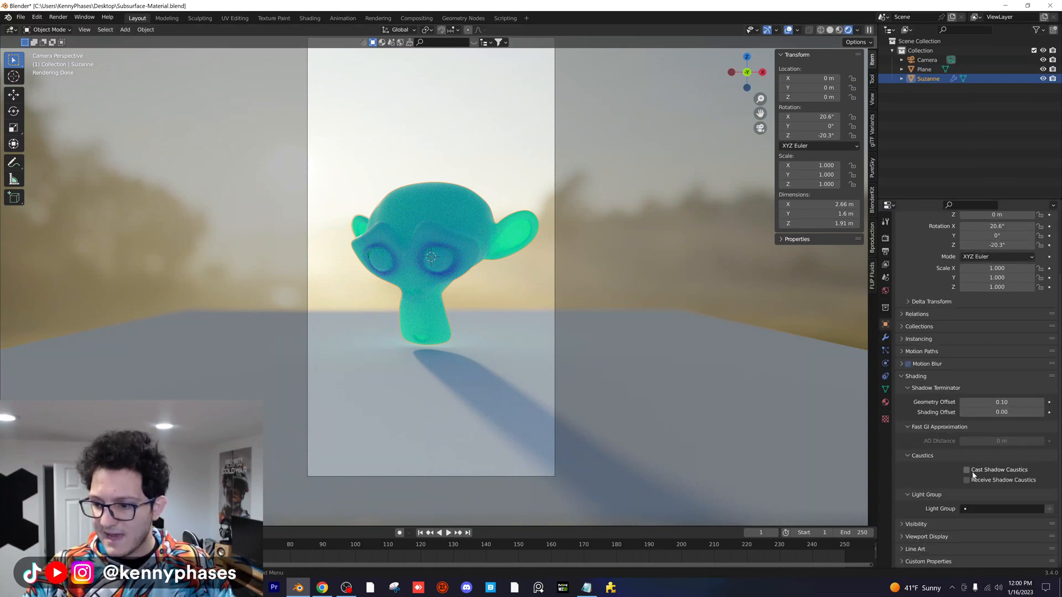
# Enable Cast shadow caustics on Suzanne, Receive on the plane, shade Suzanne auto smooth, and save
pyautogui.click(967, 469)
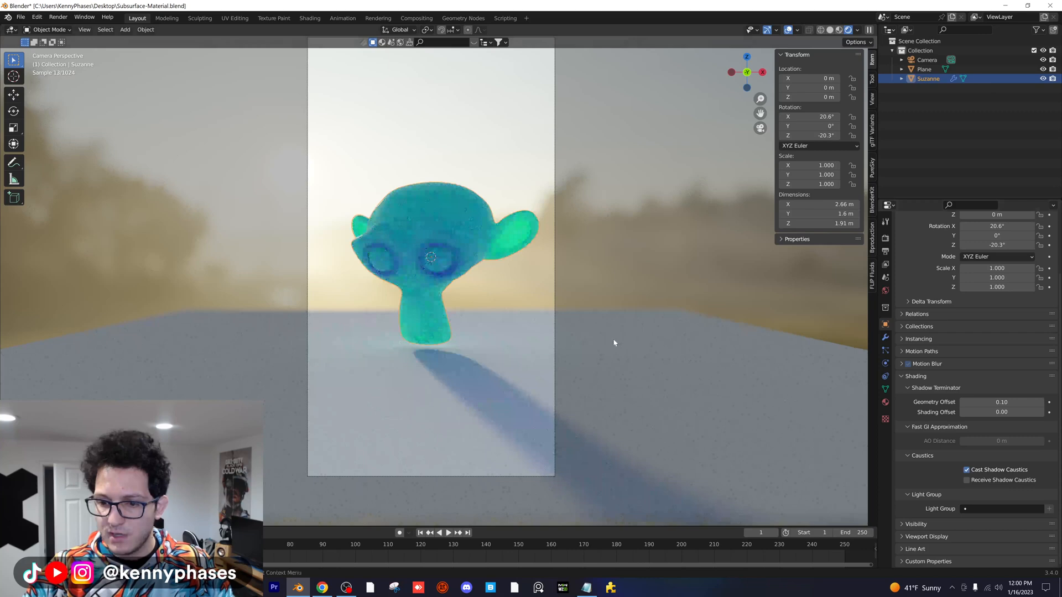
pyautogui.click(923, 69)
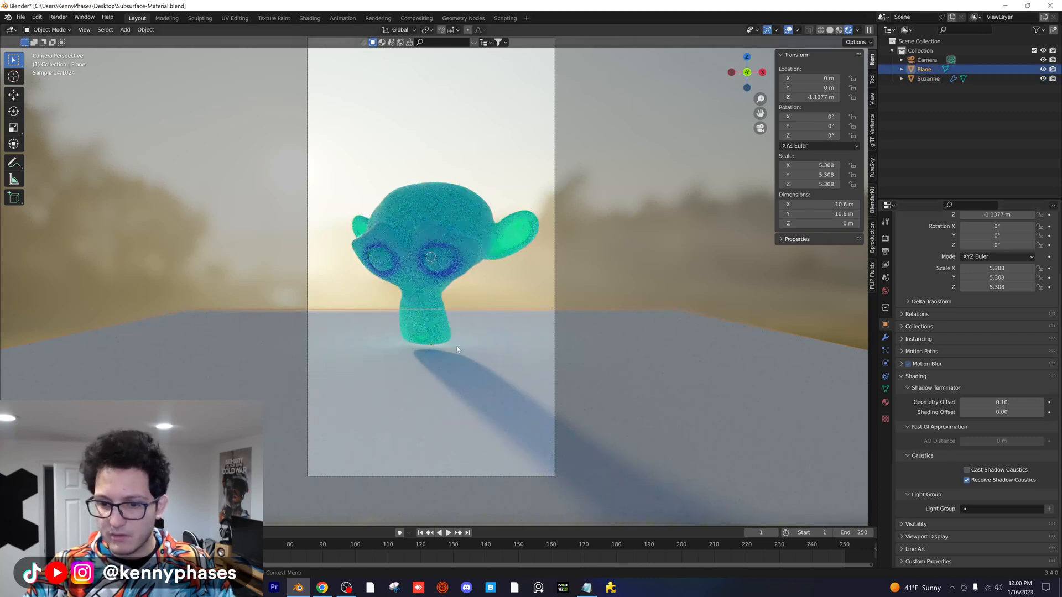
pyautogui.rightClick(432, 264)
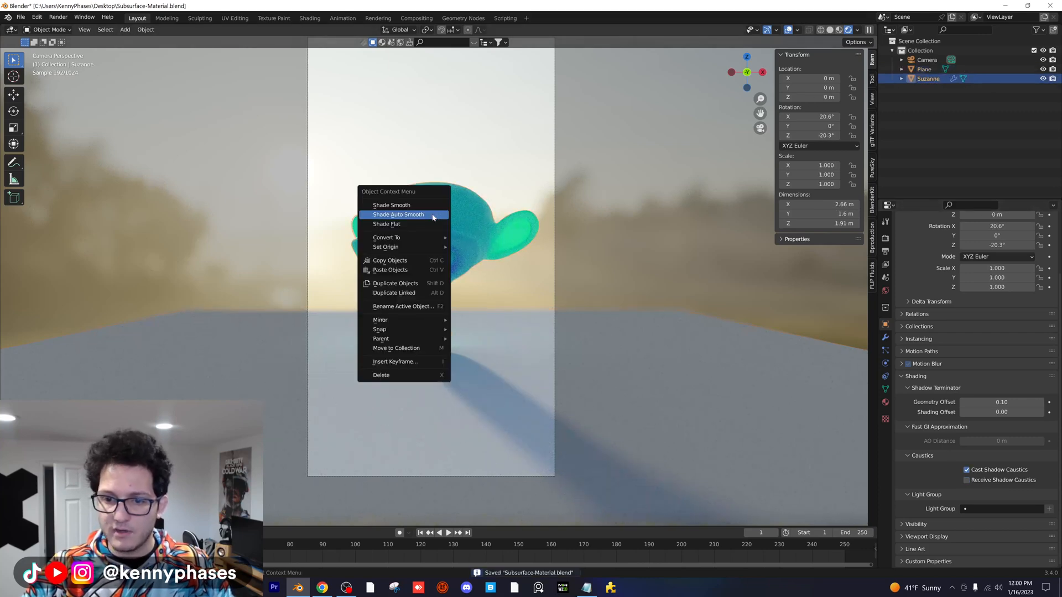
pyautogui.click(398, 215)
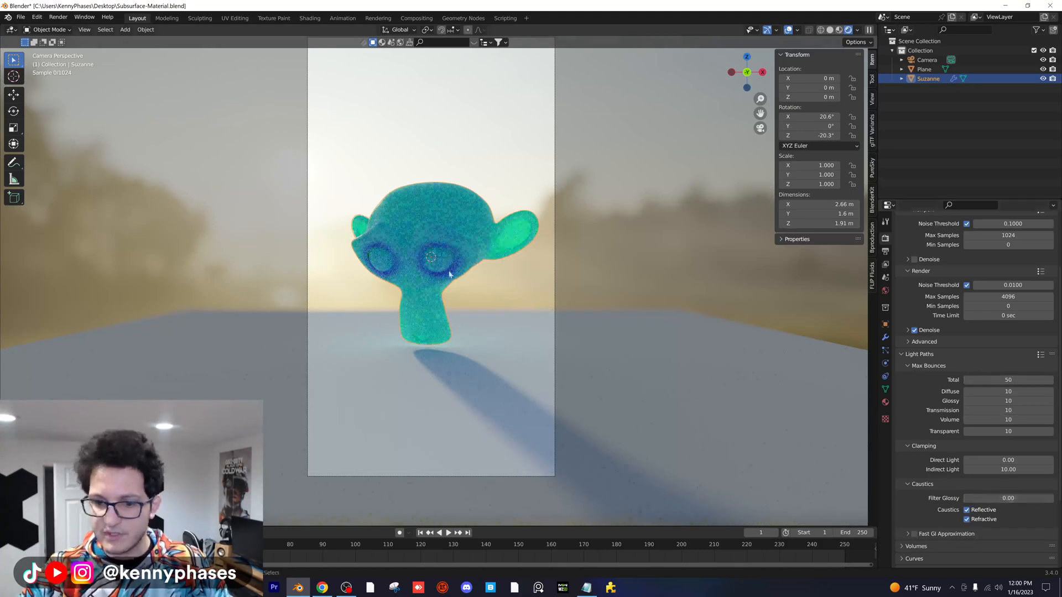
pyautogui.press('ctrl+s')
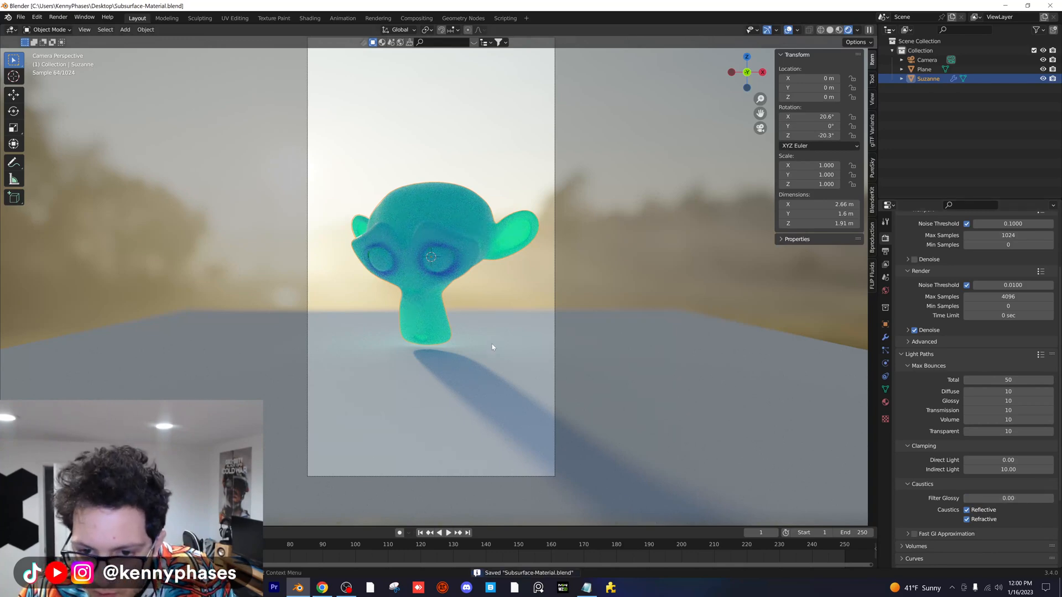
pyautogui.click(125, 29)
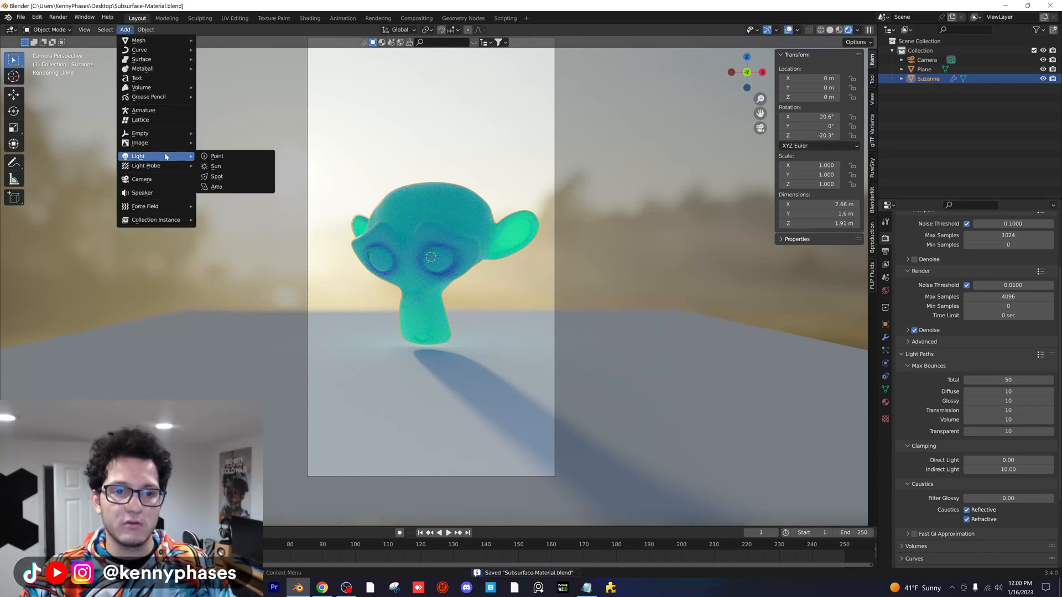
# Add a point light, remove it again, and show the sunrise.exr world surface settings
pyautogui.click(216, 156)
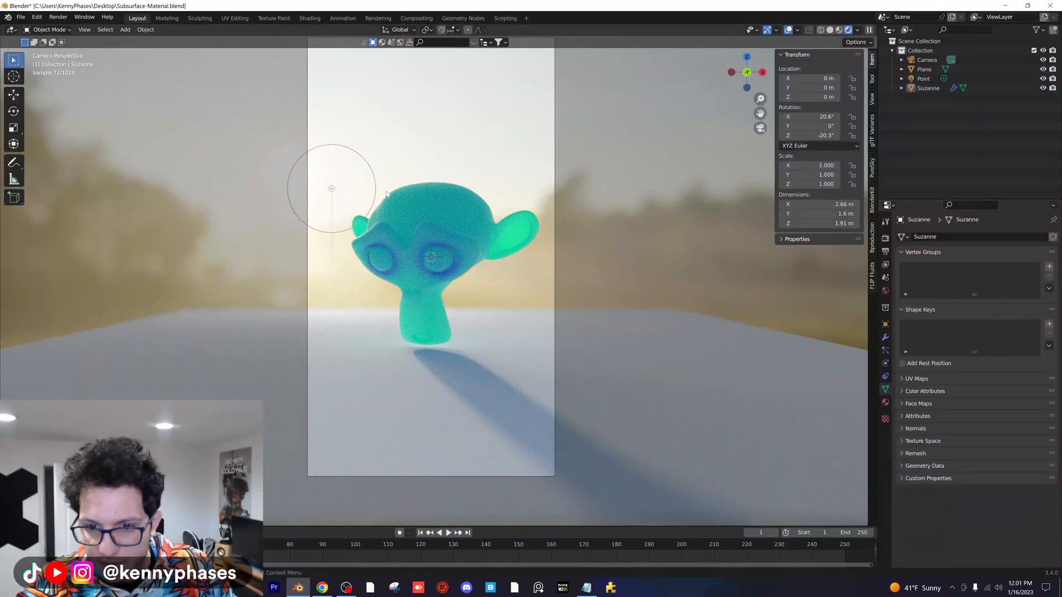
pyautogui.click(923, 79)
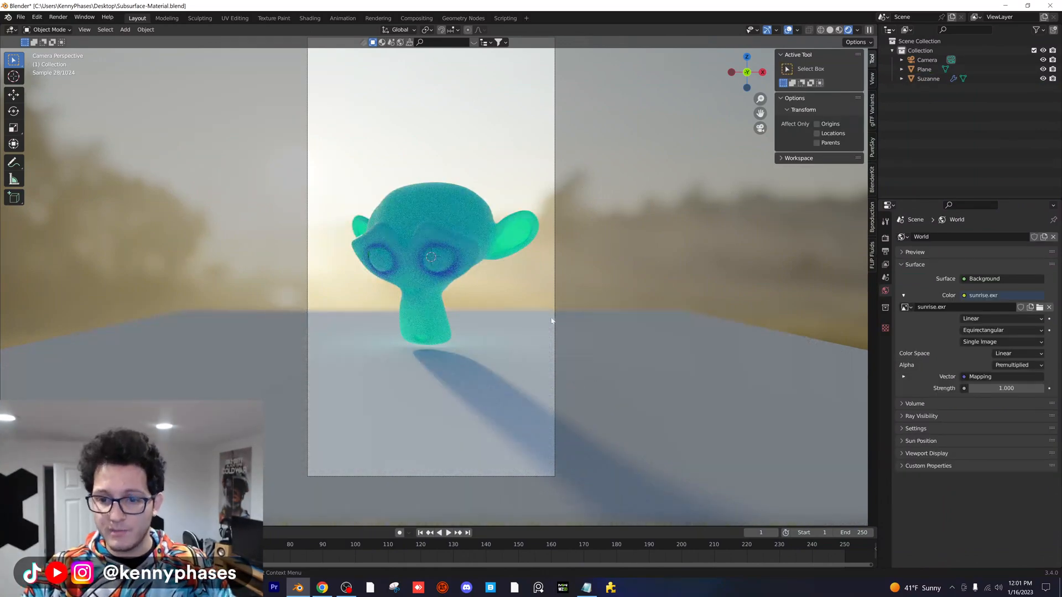
# Create a new gold material on the plane with Metallic 1.0 and Roughness about 0.34, then save
pyautogui.click(923, 69)
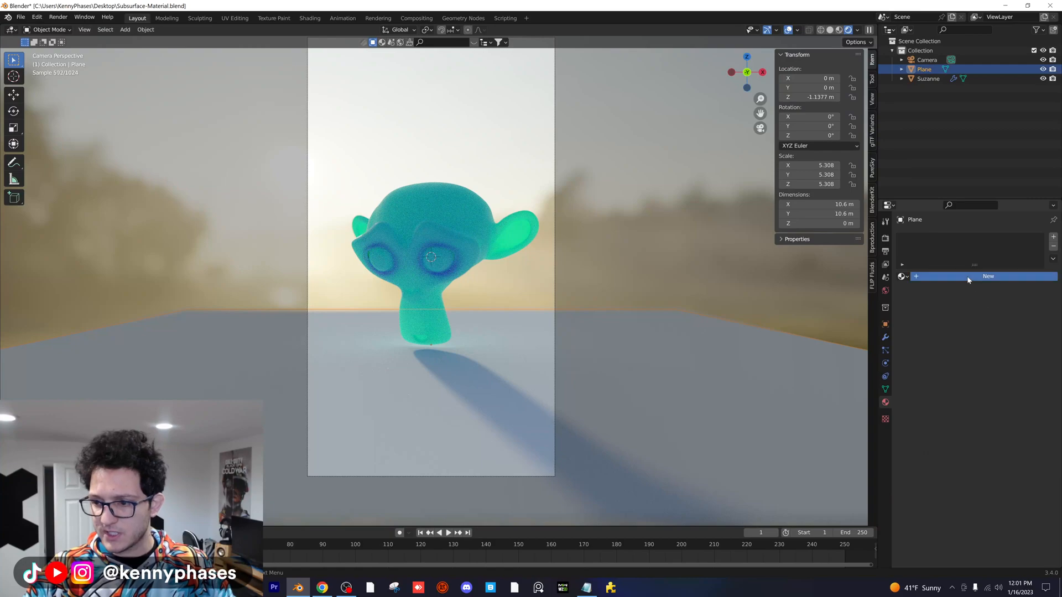
pyautogui.click(988, 276)
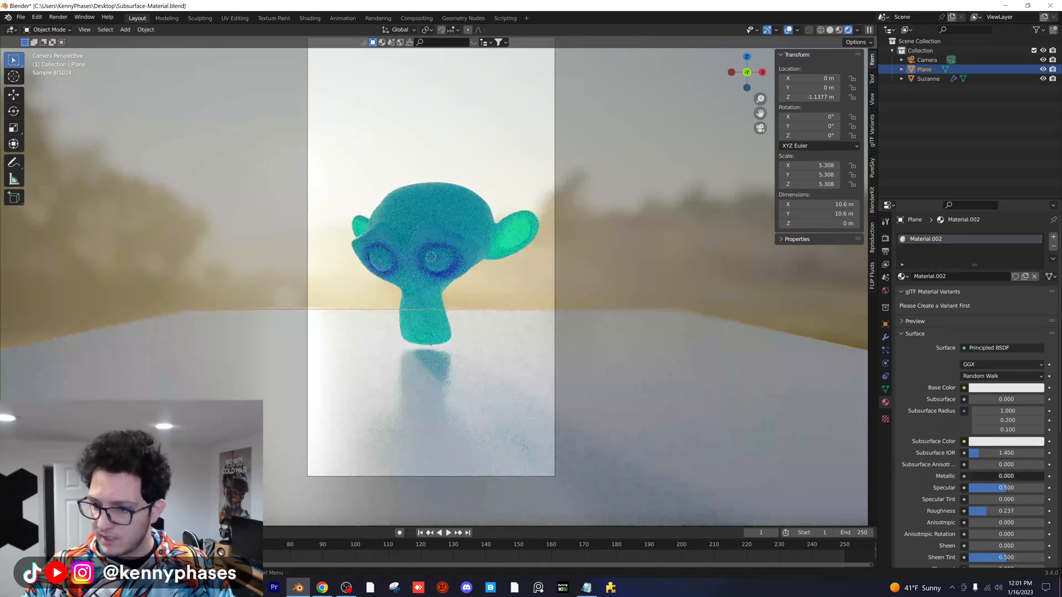
pyautogui.click(1006, 476)
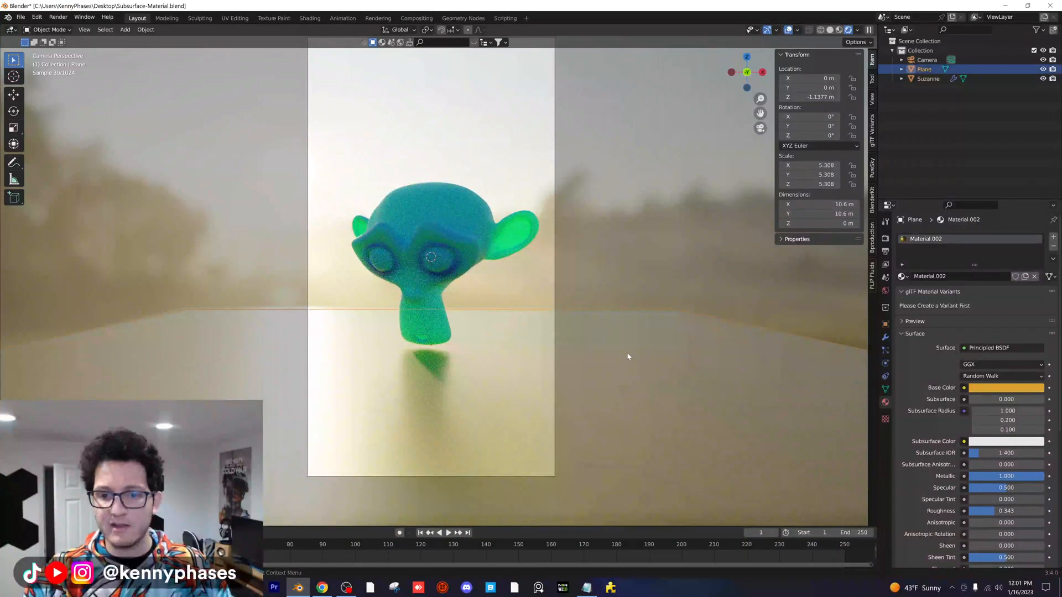
pyautogui.press('ctrl+s')
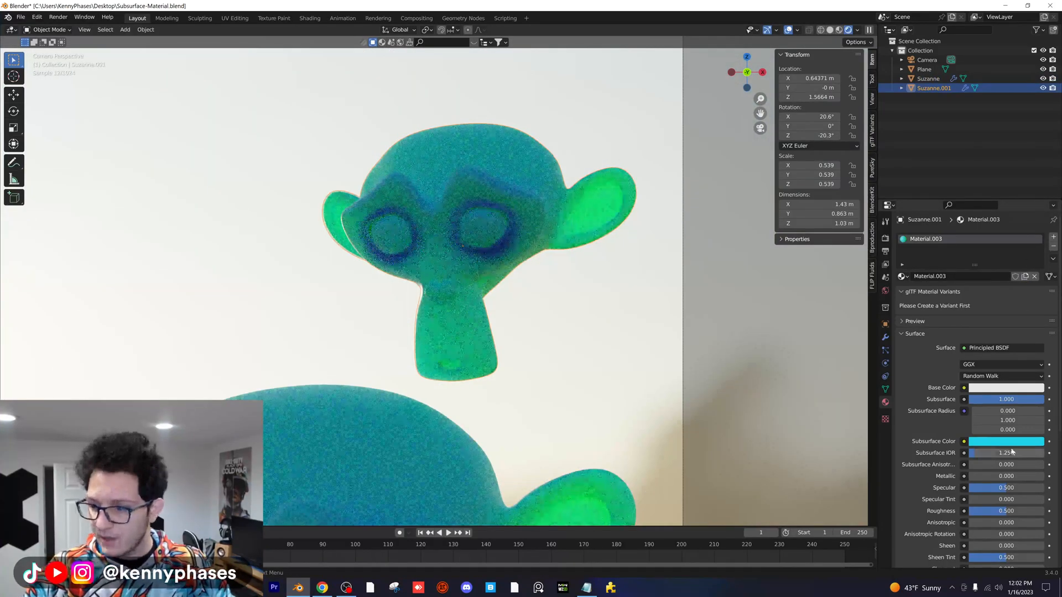
# Set the small monkey's subsurface colour, base colour and subsurface radius toward a warm yellow-green look
pyautogui.click(1006, 441)
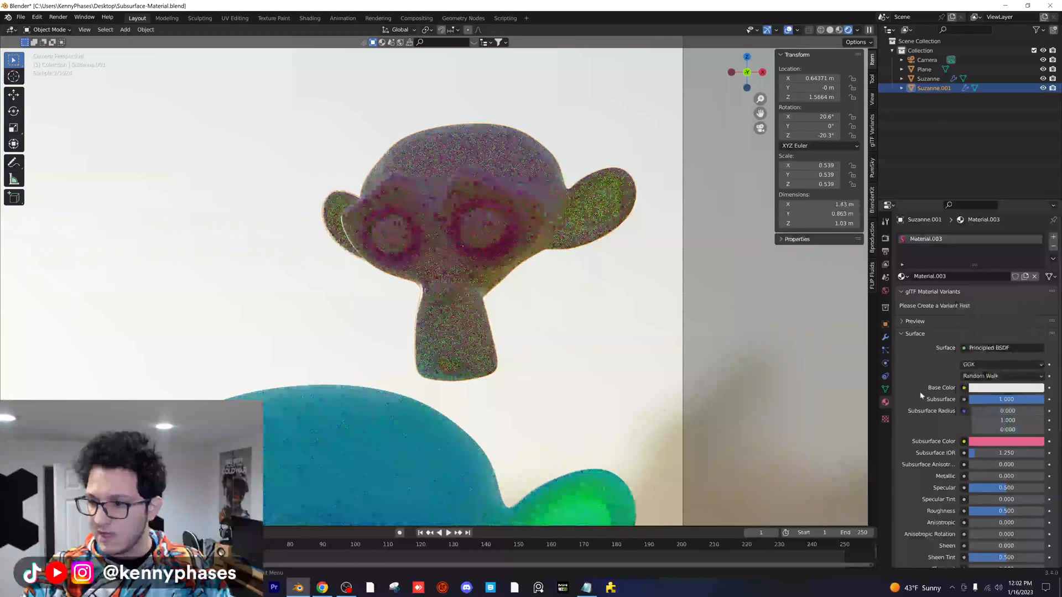
pyautogui.click(1006, 387)
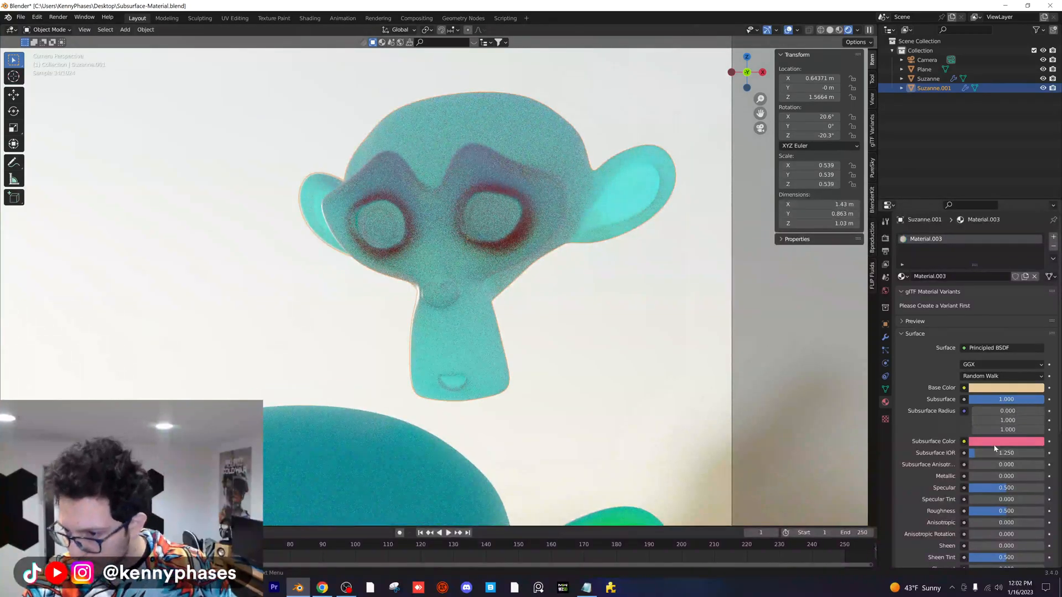
pyautogui.click(1005, 441)
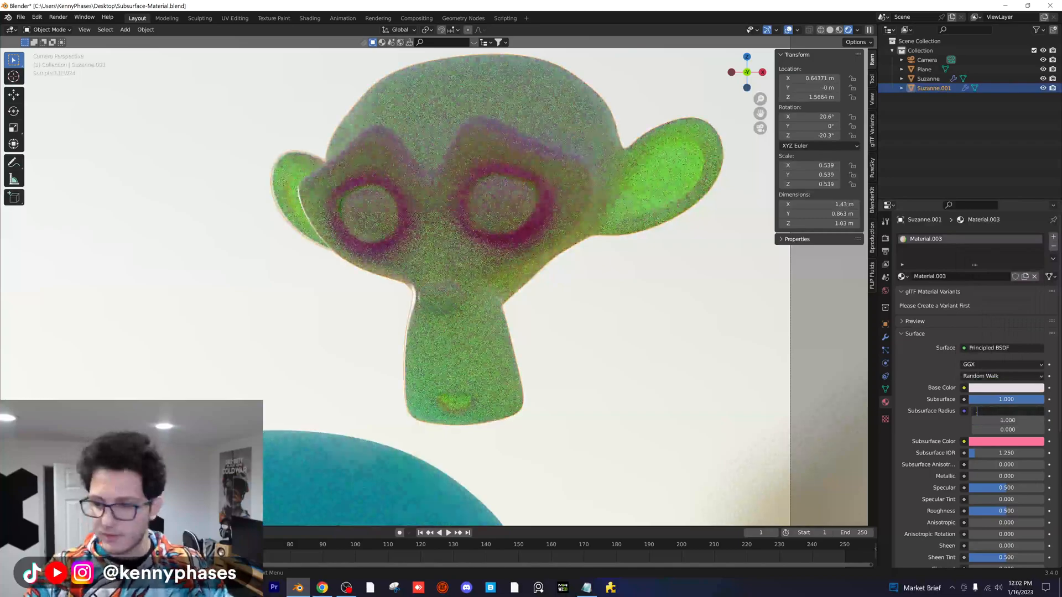
pyautogui.click(1006, 420)
pyautogui.write('0.250')
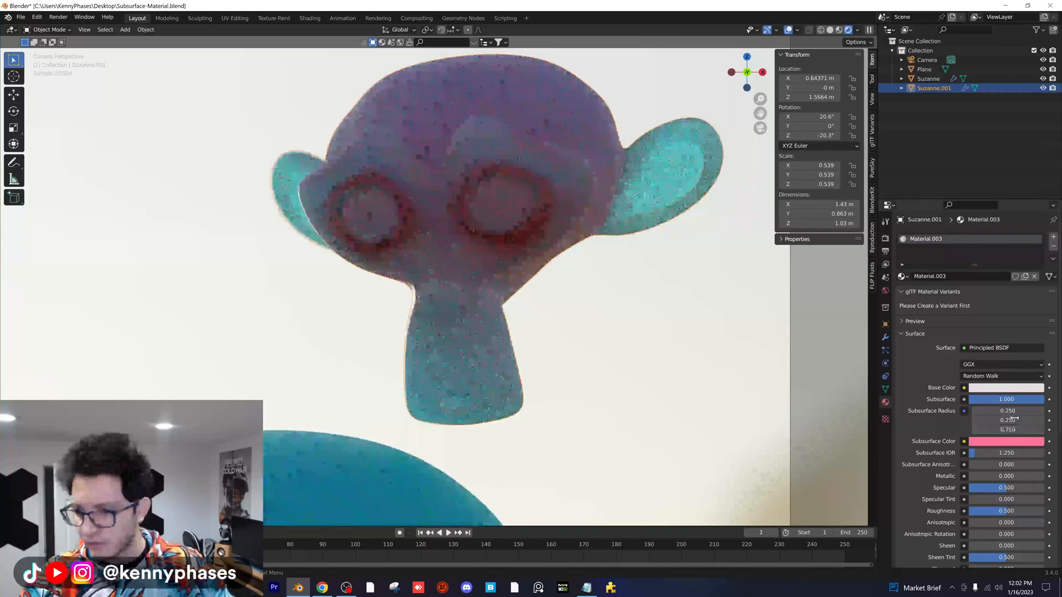
pyautogui.click(1006, 441)
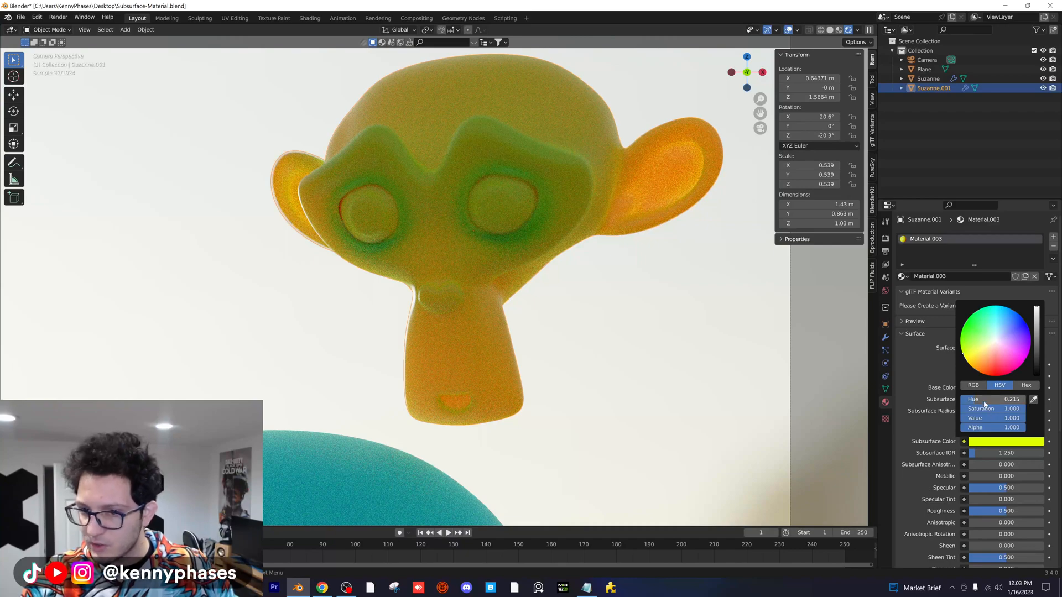
# Drag the base colour hue slider so the second monkey reads orange
pyautogui.moveTo(996, 399); pyautogui.dragTo(979, 400)
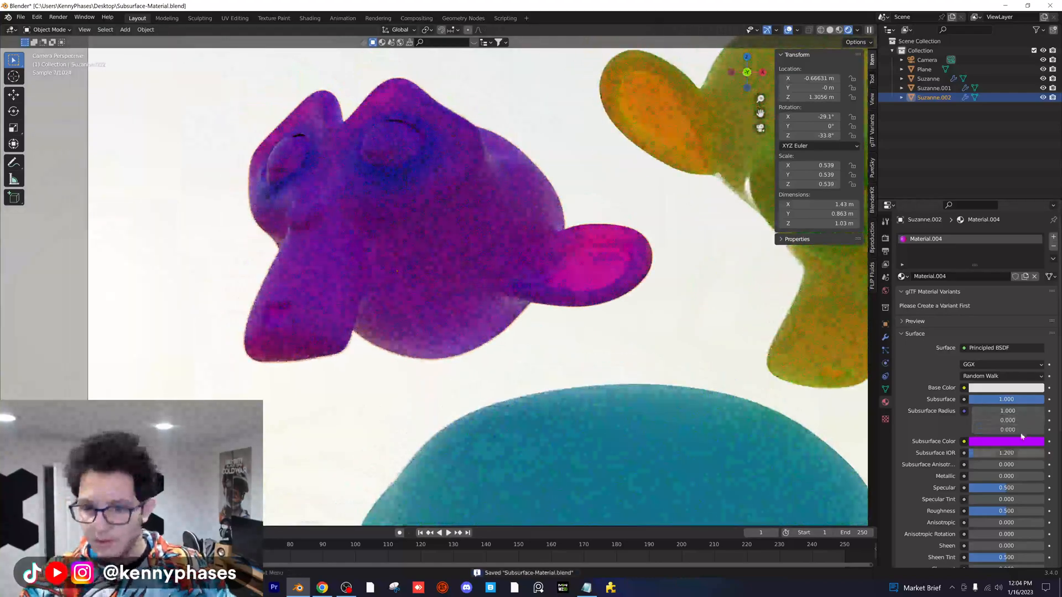
# Lighten the third monkey's subsurface colour to pink
pyautogui.click(1007, 441)
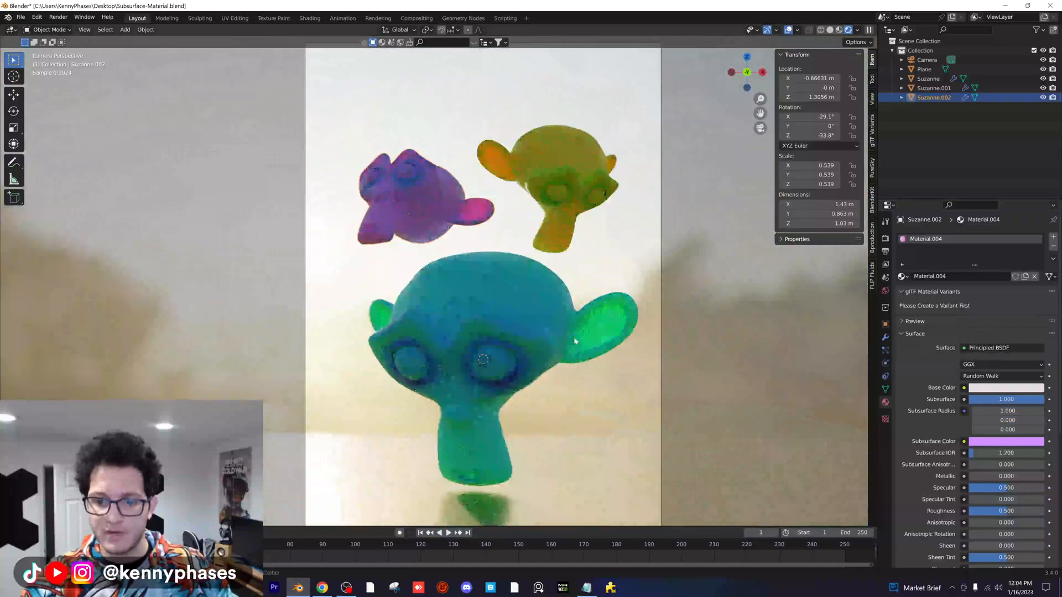
pyautogui.press('ctrl+s')
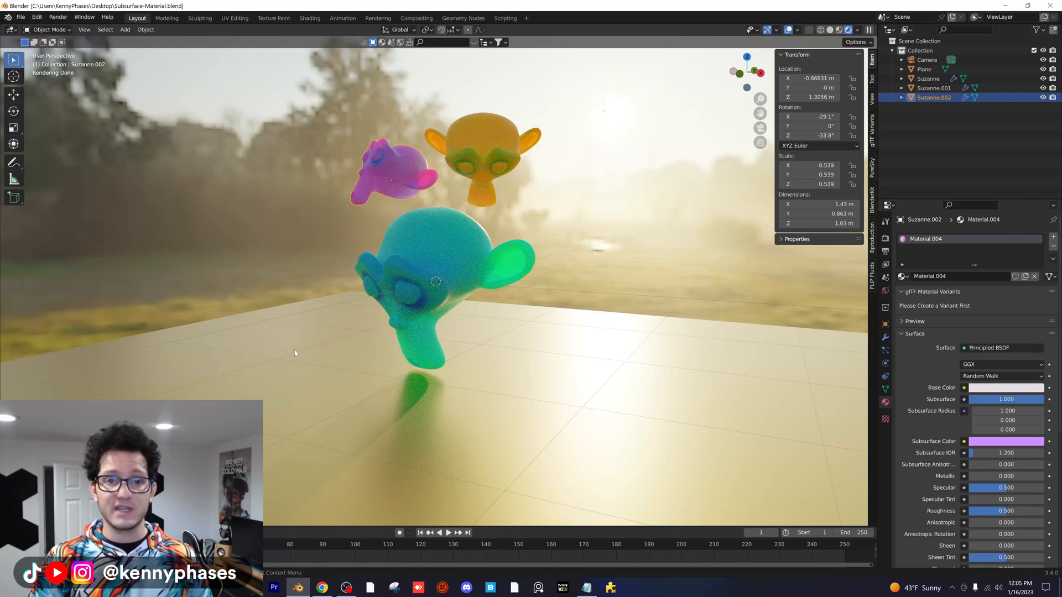
pyautogui.moveTo(289, 313)
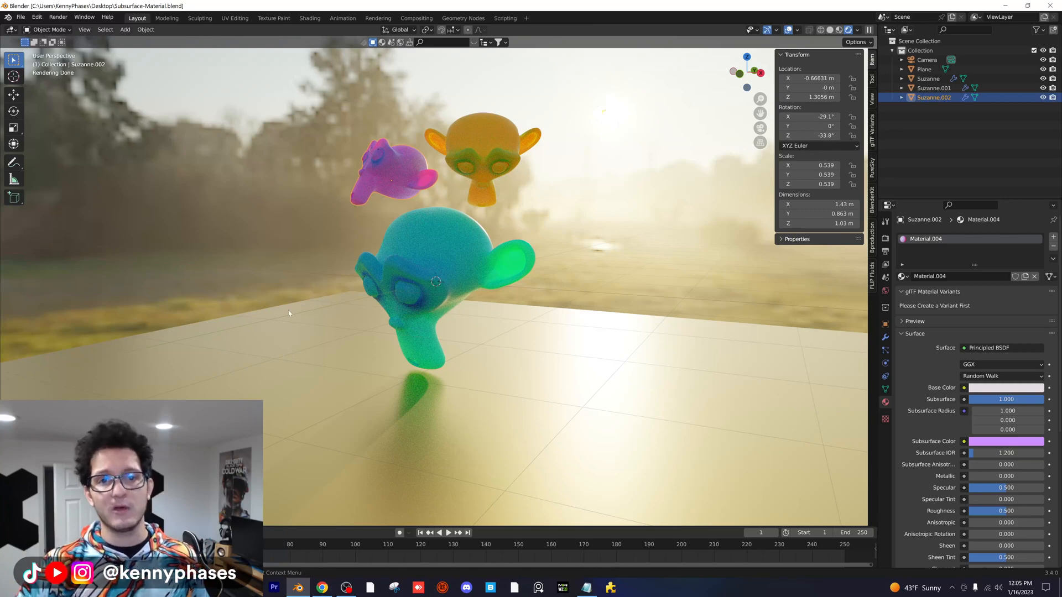